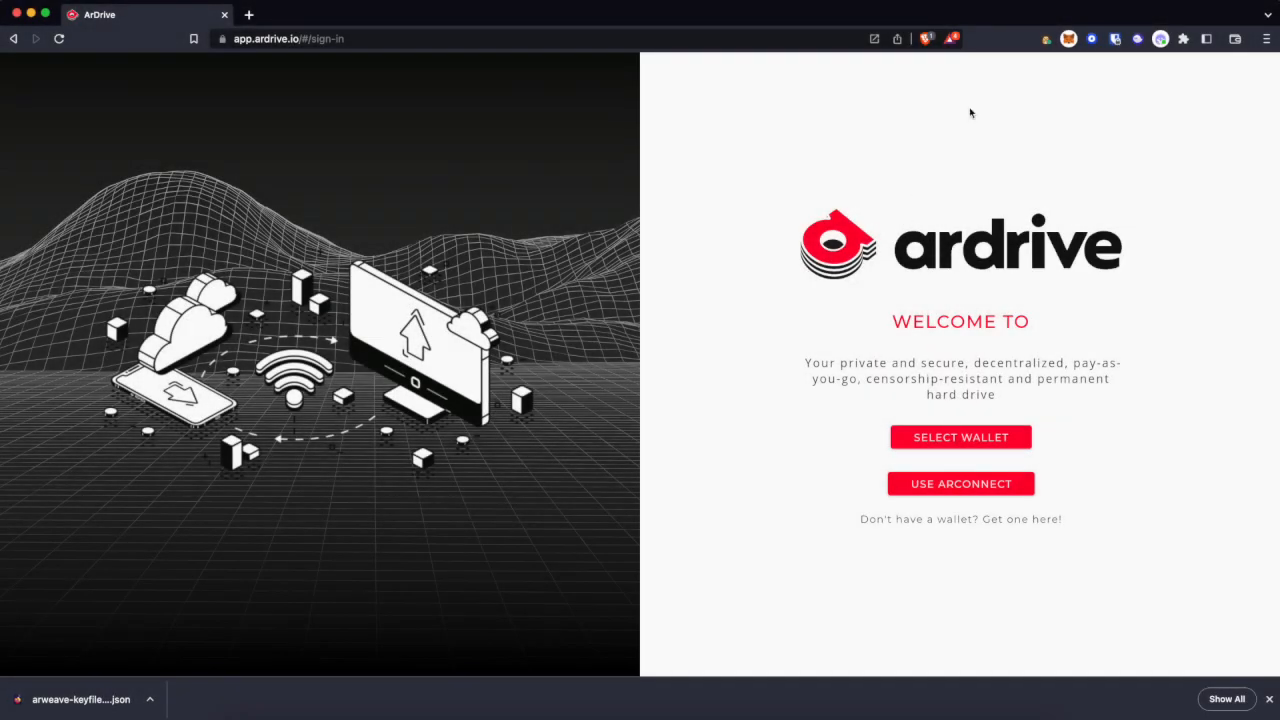
- Connect ArDrive through the ArConnect wallet and finish the introduction slides to reach profile setup
{"action": "left_click", "coordinate": [1048, 40]}
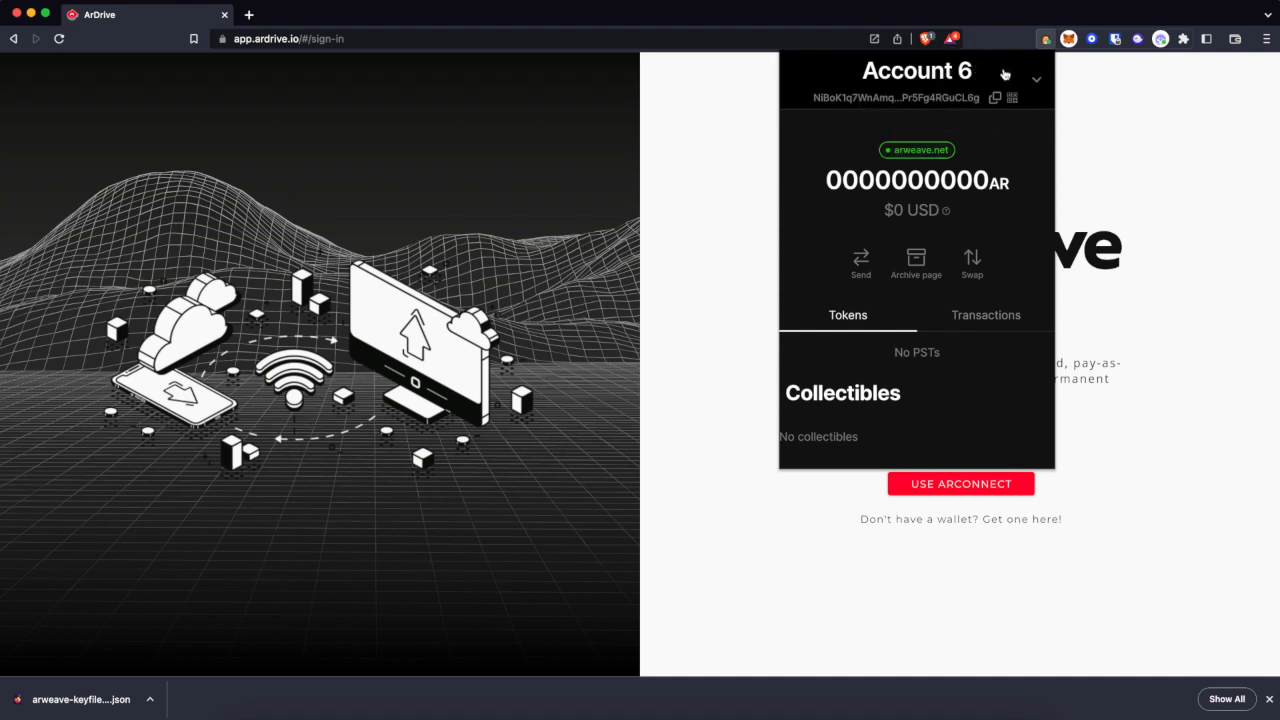
{"action": "left_click", "coordinate": [960, 482]}
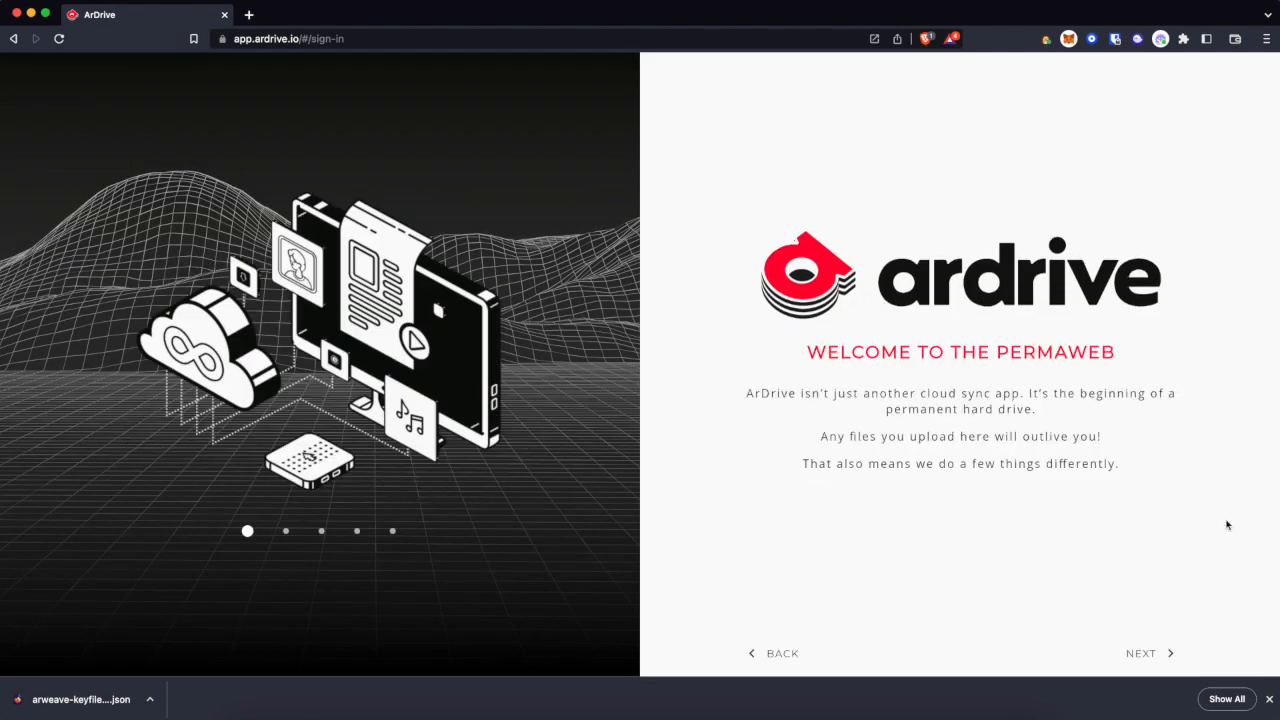
{"action": "left_click", "coordinate": [1144, 652]}
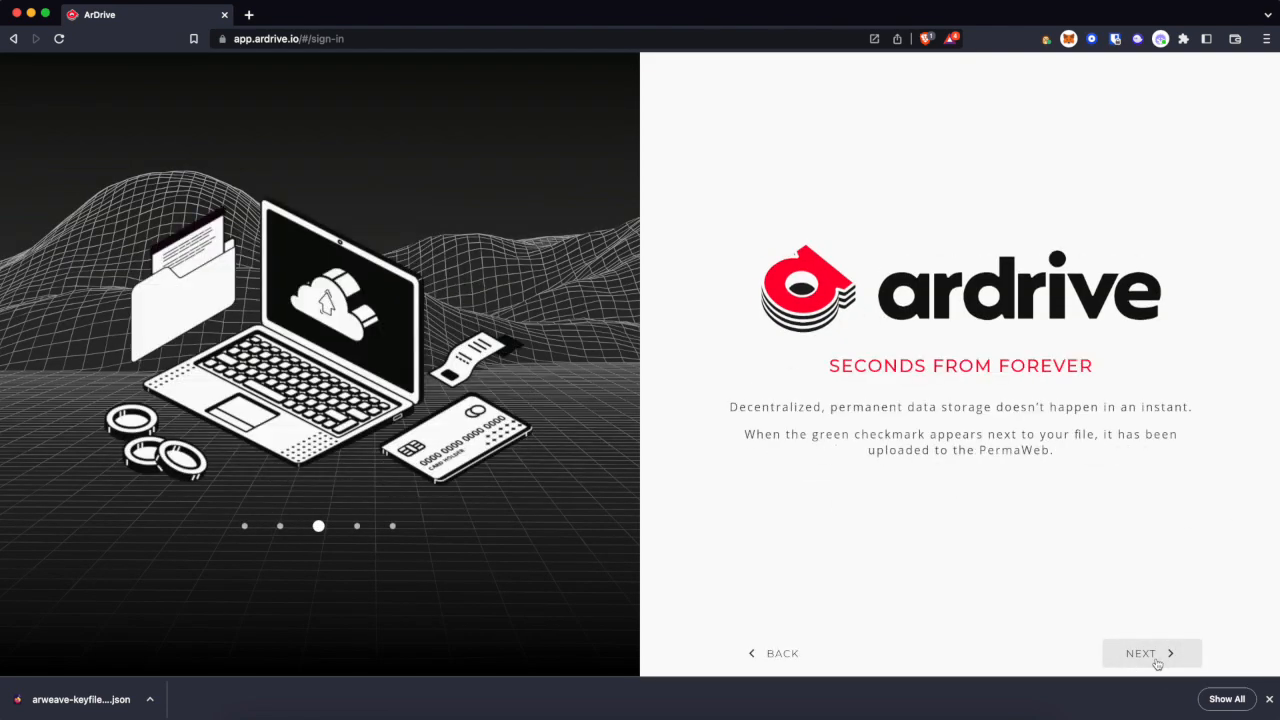
{"action": "left_click", "coordinate": [1152, 652]}
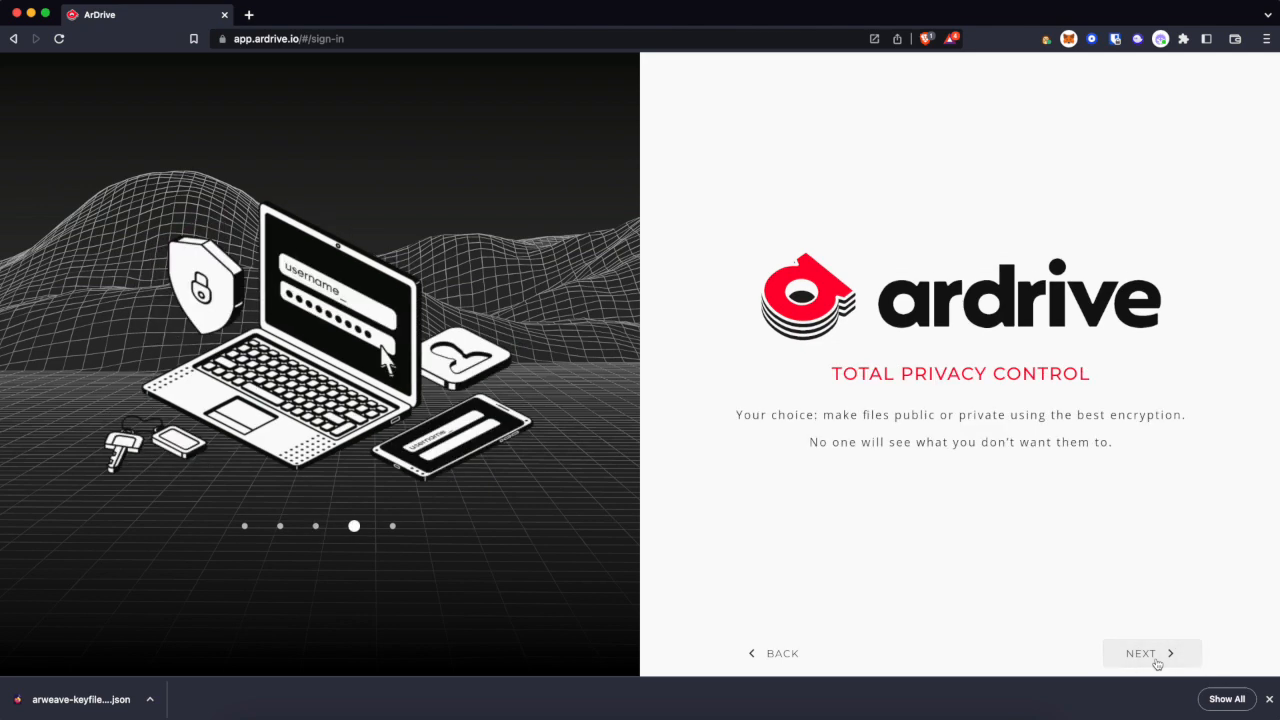
{"action": "left_click", "coordinate": [1152, 652]}
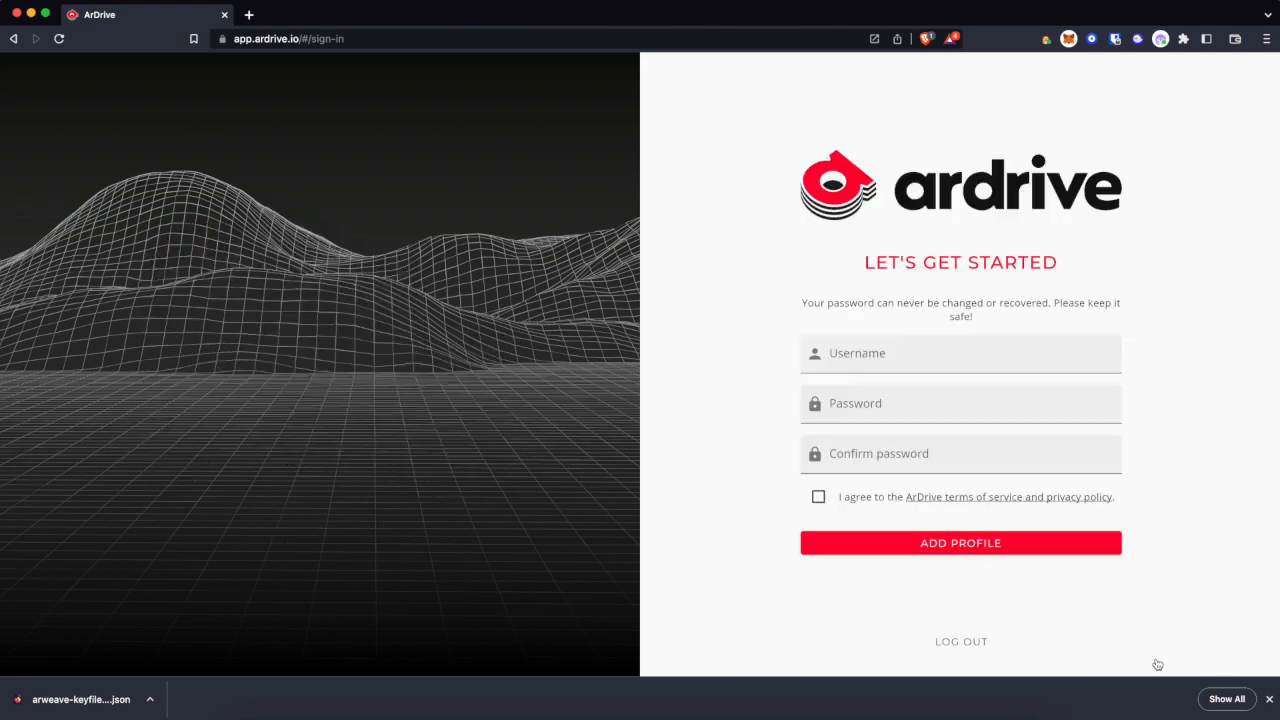
- Create the profile 'Anthony' with a password, accept the terms, and land on the empty drives page
{"action": "left_click", "coordinate": [960, 352]}
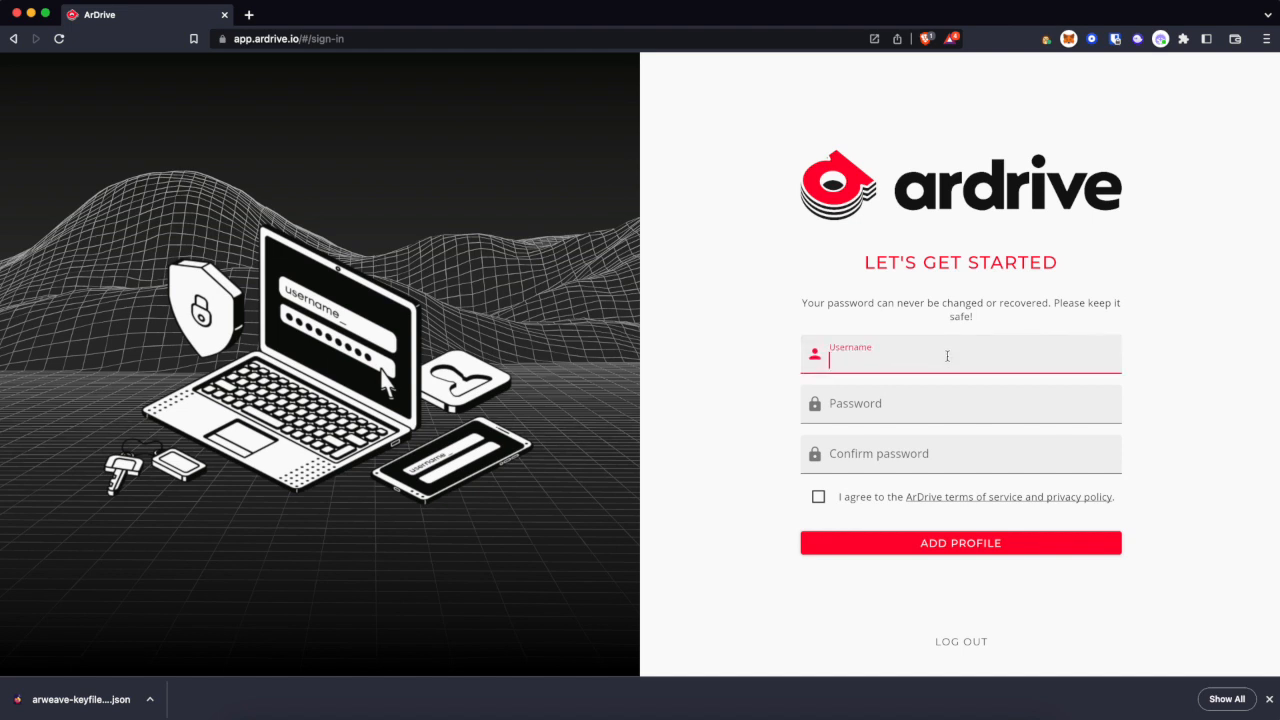
{"action": "type", "text": "Anthony"}
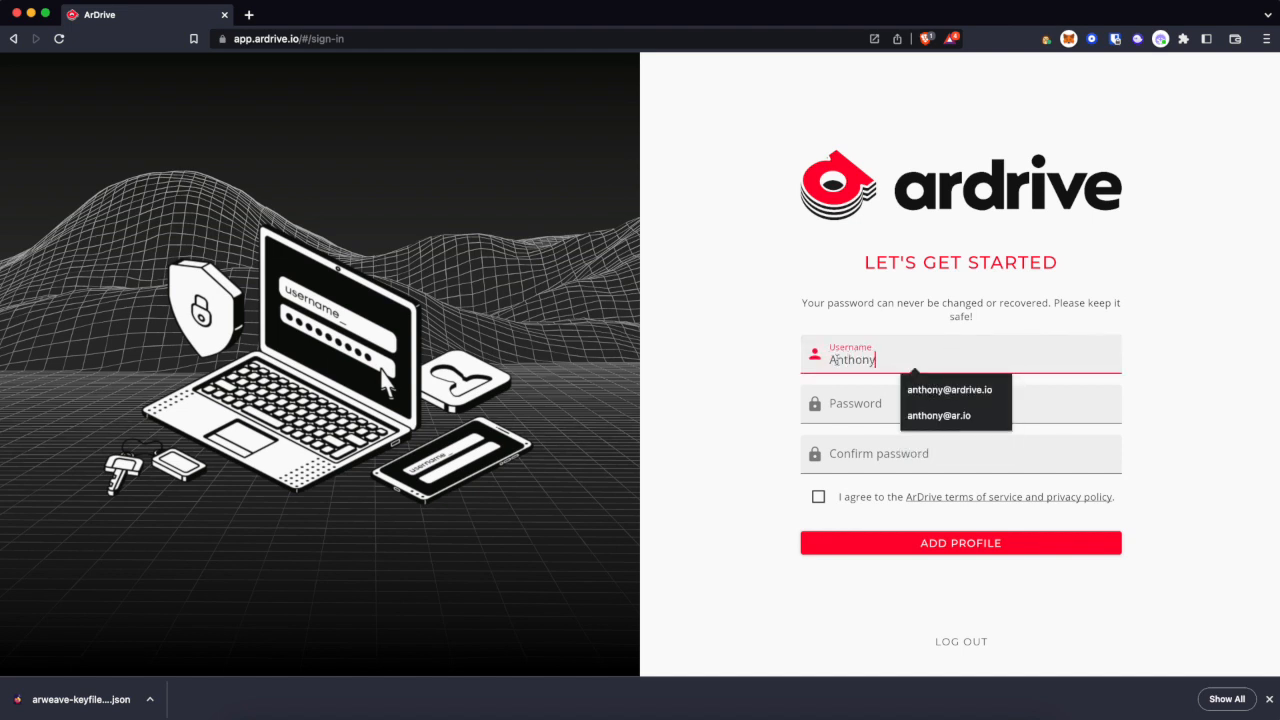
{"action": "left_click", "coordinate": [960, 404]}
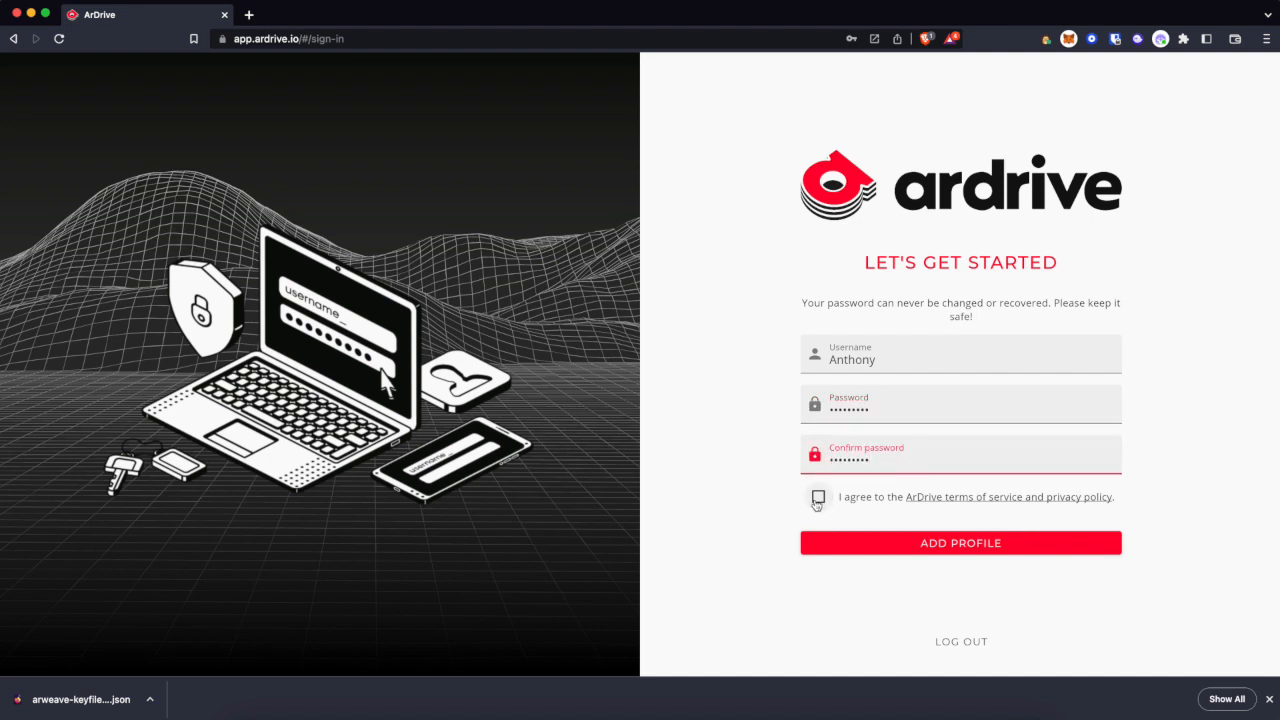
{"action": "left_click", "coordinate": [818, 496]}
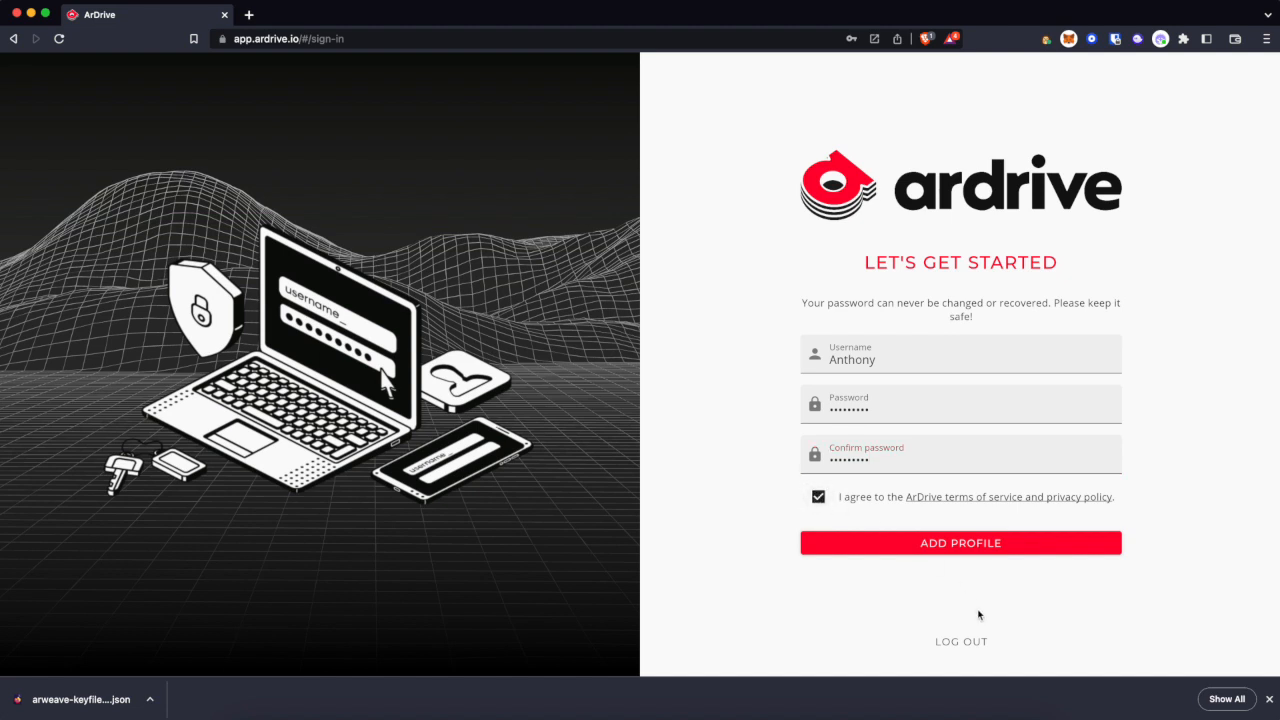
{"action": "left_click", "coordinate": [960, 544]}
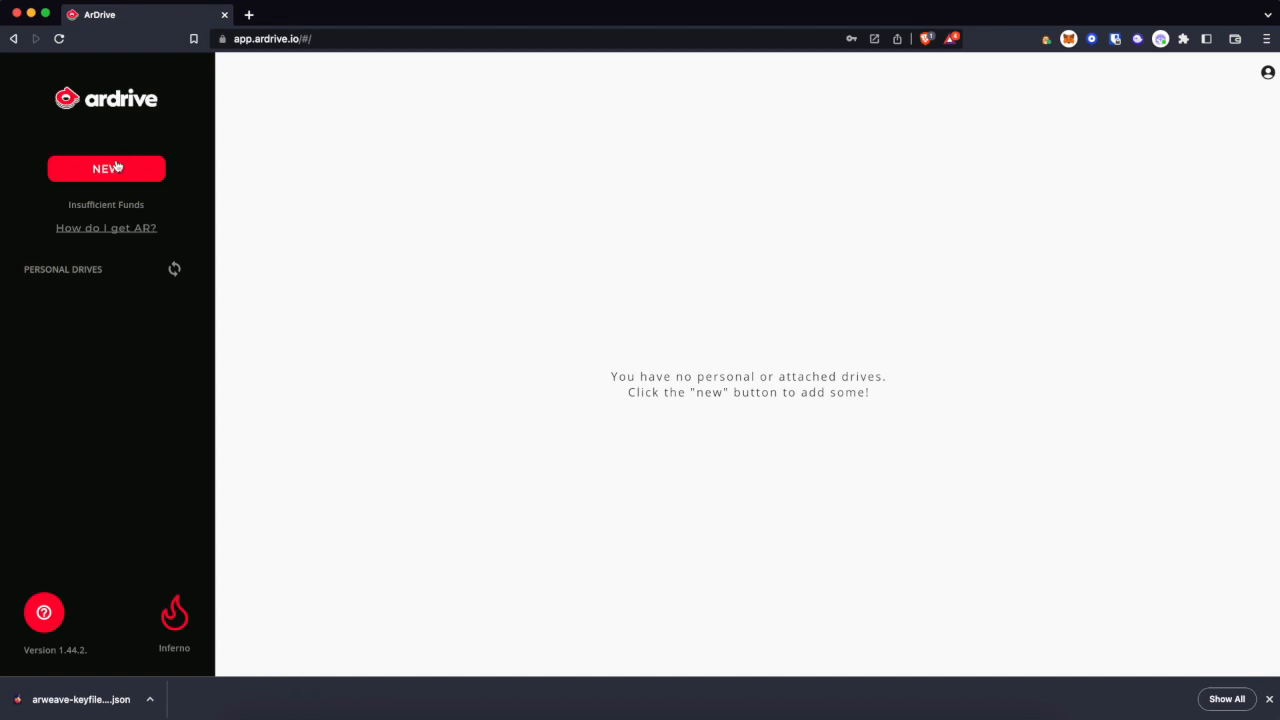
- Create a new public drive named 'ArDrive Test'
{"action": "left_click", "coordinate": [106, 168]}
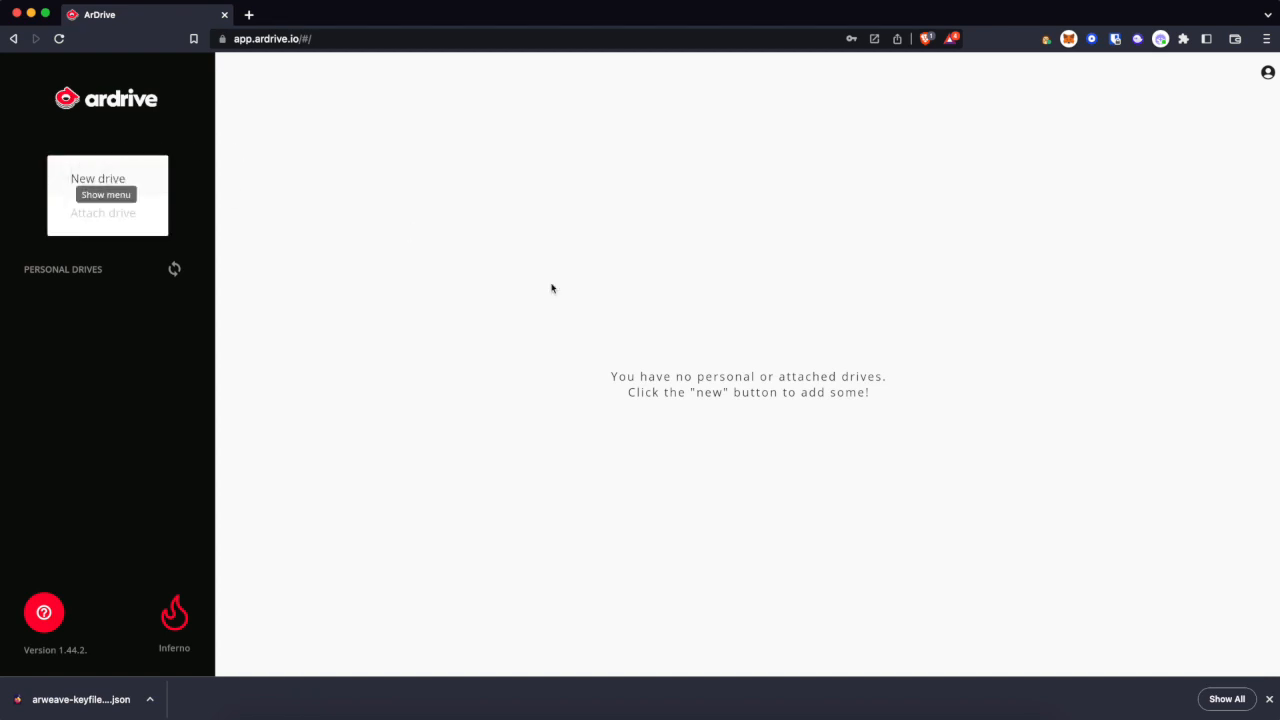
{"action": "left_click", "coordinate": [96, 178]}
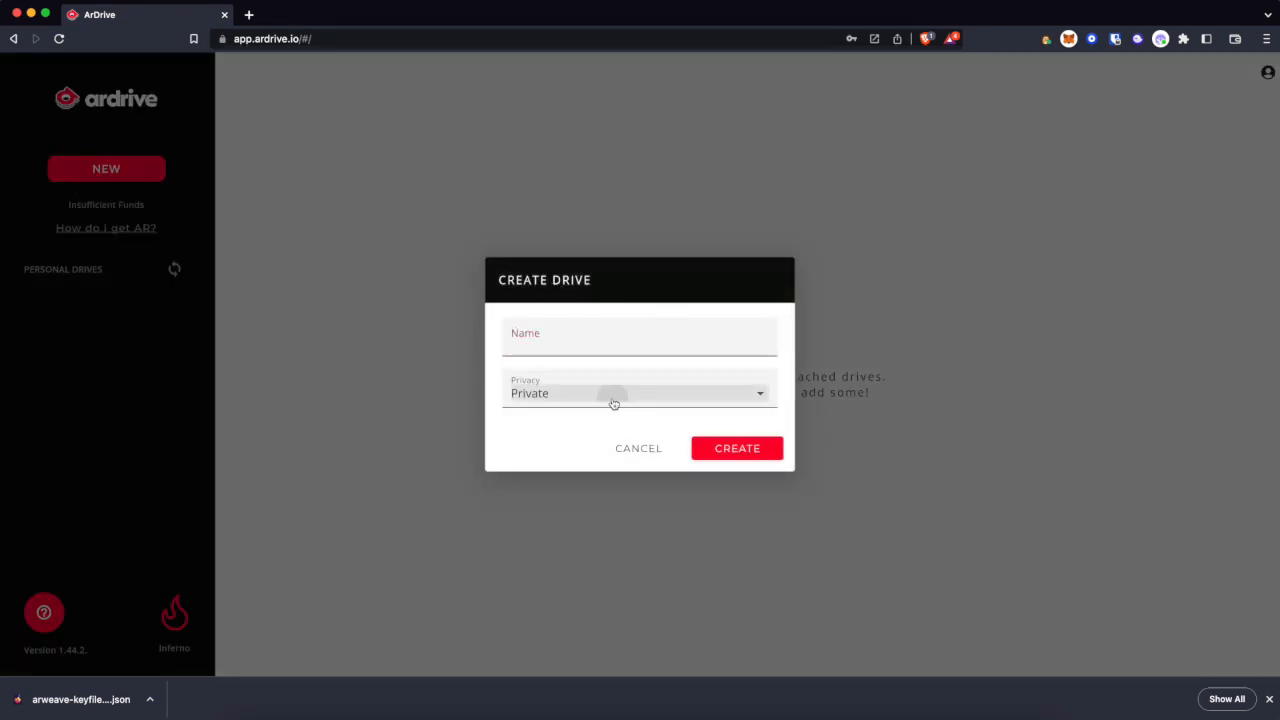
{"action": "left_click", "coordinate": [638, 392]}
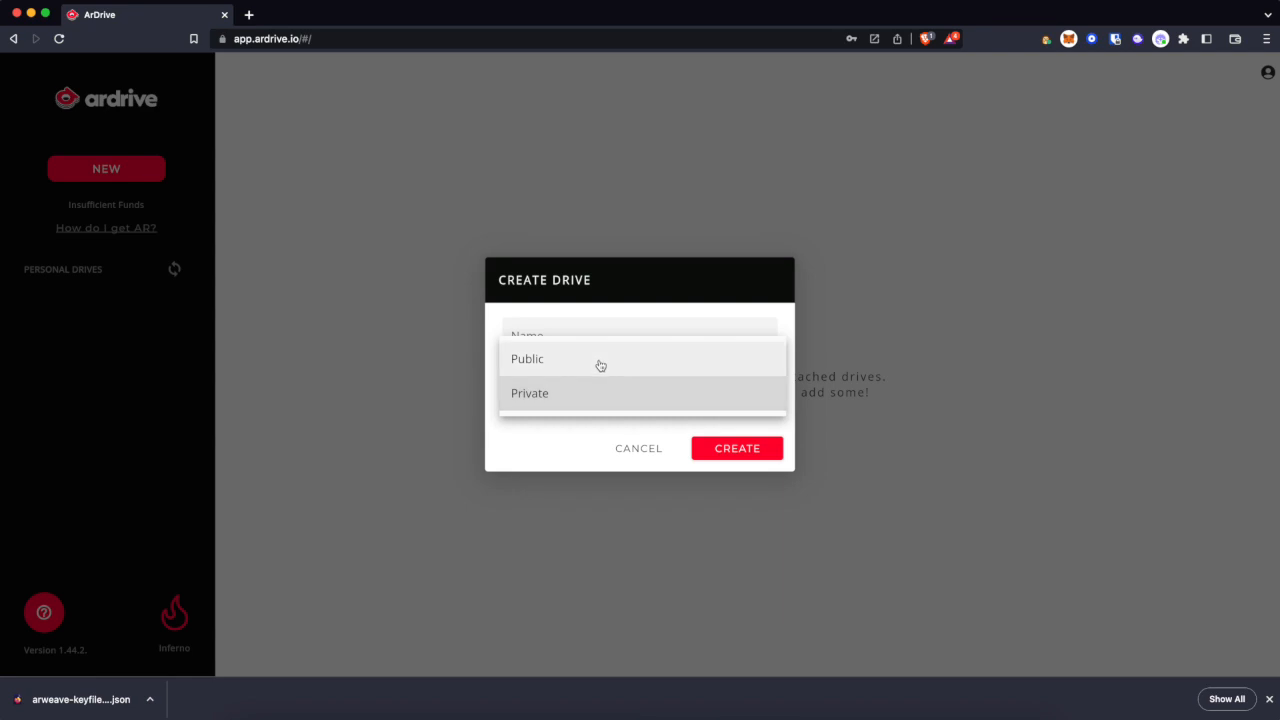
{"action": "left_click", "coordinate": [528, 360]}
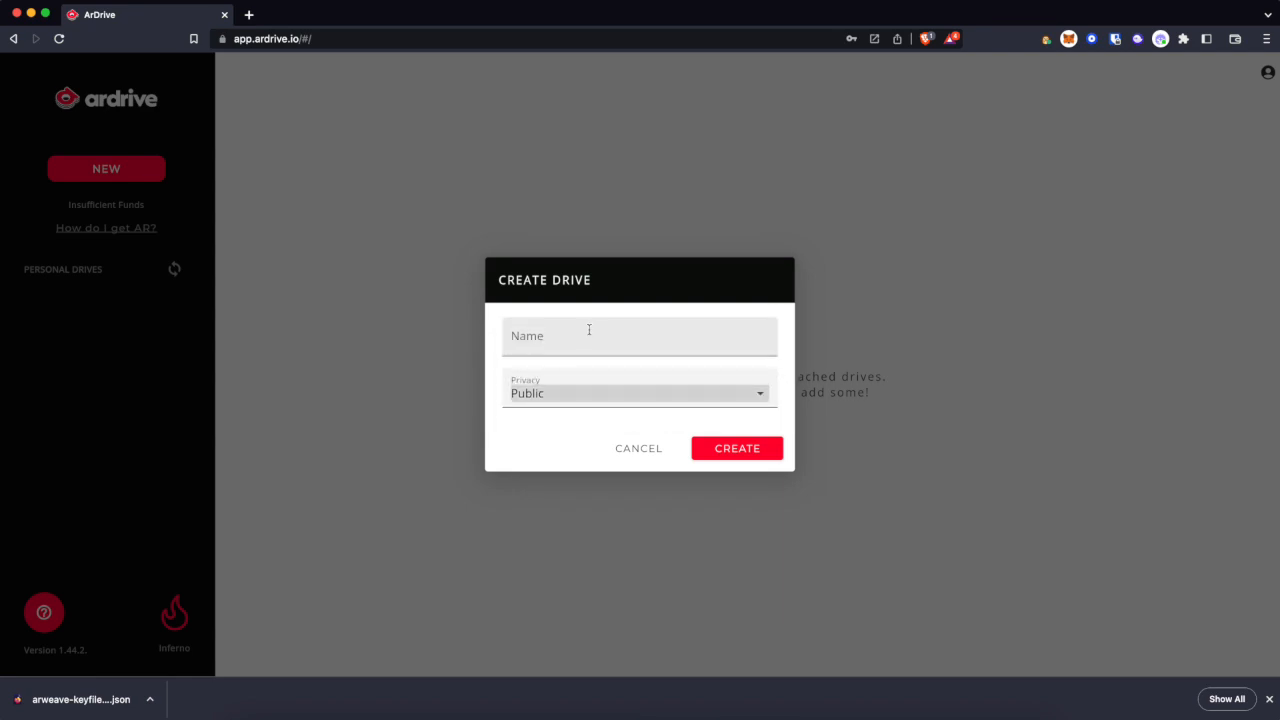
{"action": "left_click", "coordinate": [640, 336]}
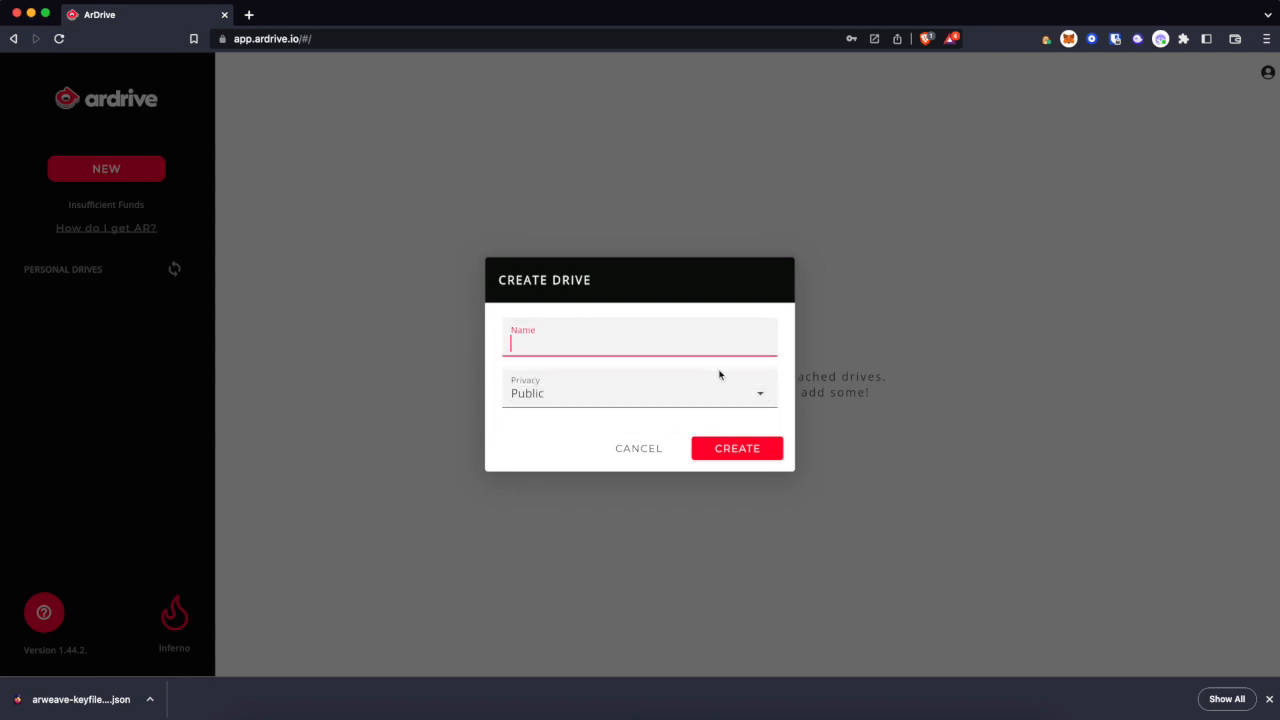
{"action": "type", "text": "ArDrive Test"}
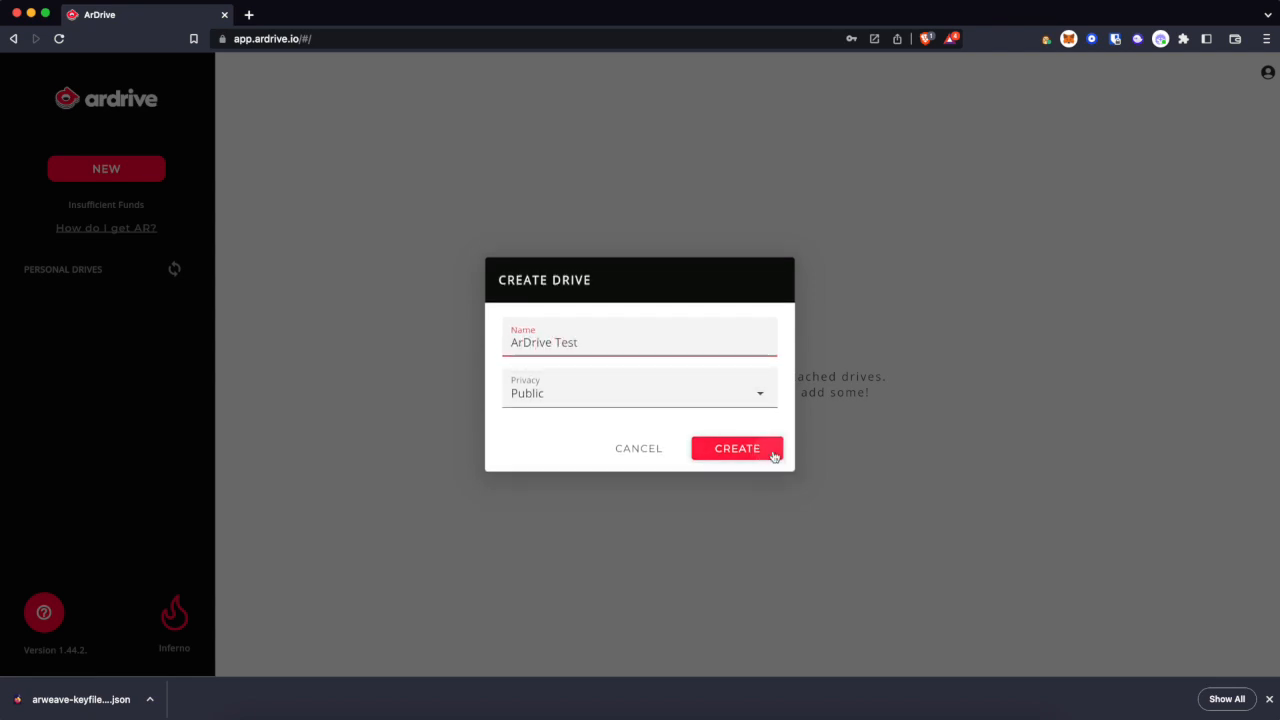
{"action": "left_click", "coordinate": [736, 448]}
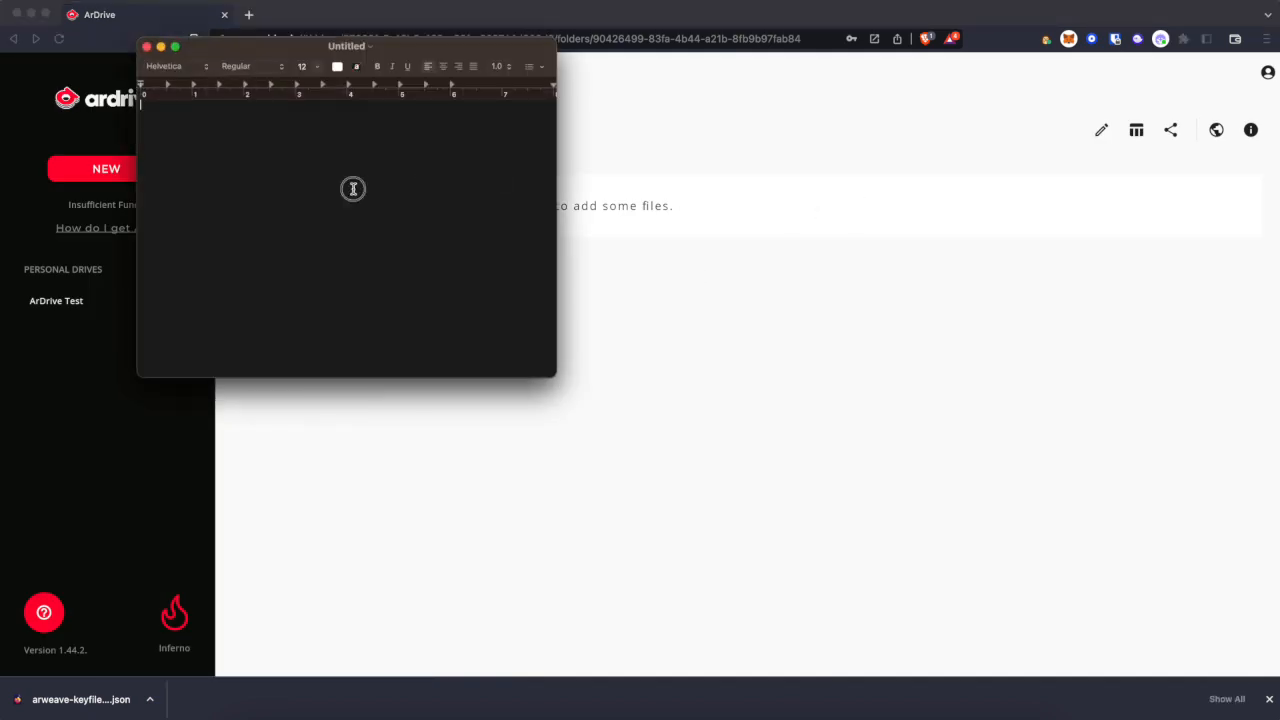
- Write 'This is my test file for uploading to ArDrive. Uploads under 100KB are free.' and start saving it
{"action": "type", "text": "This is my test"}
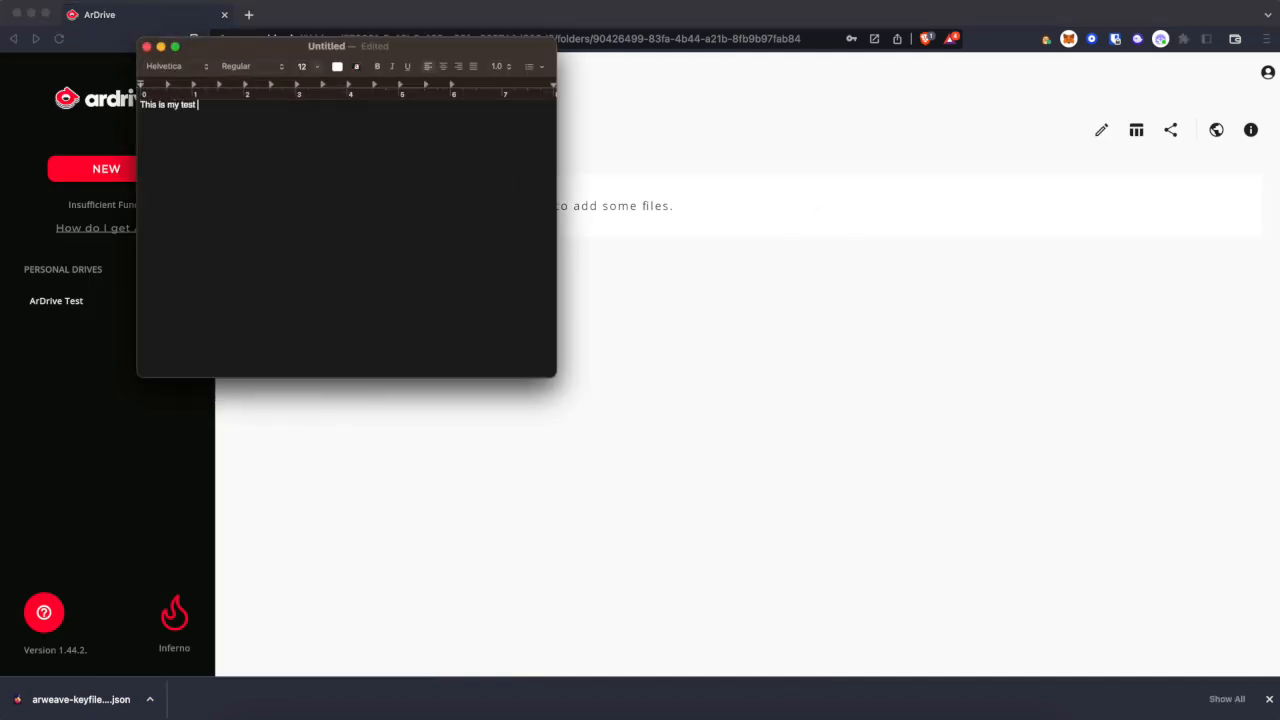
{"action": "type", "text": "file for uploading to A"}
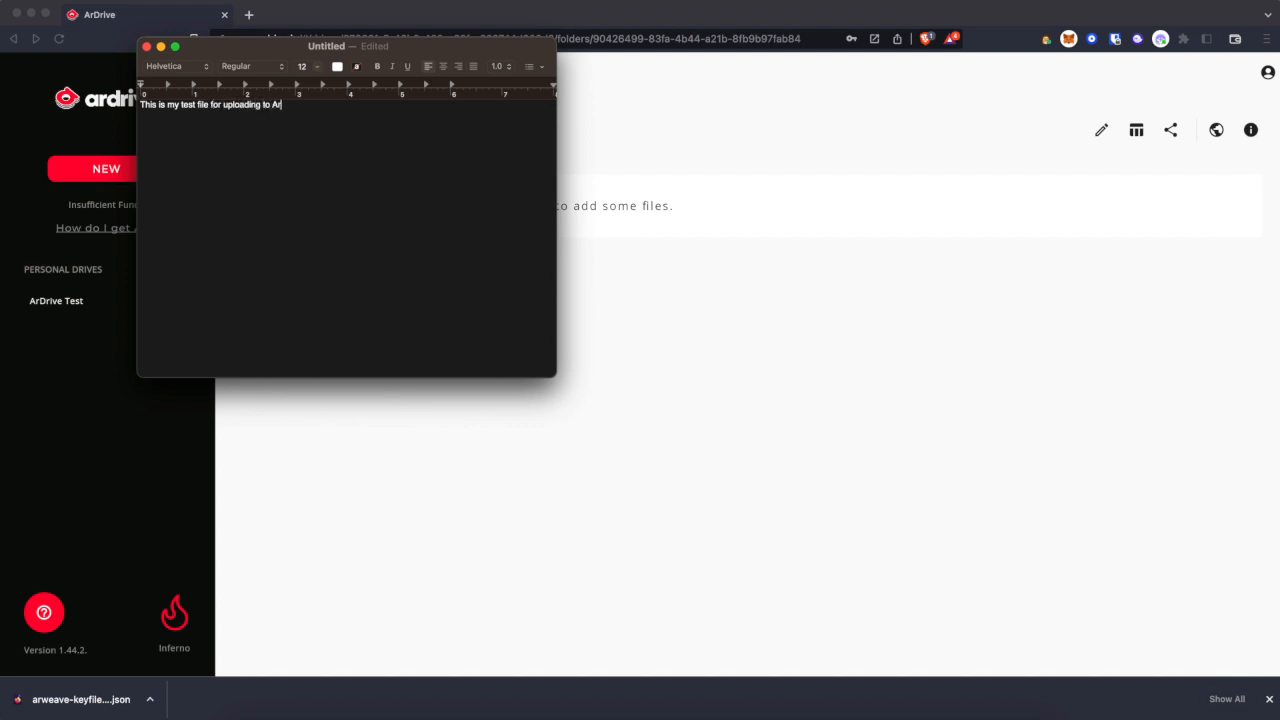
{"action": "type", "text": "rive."}
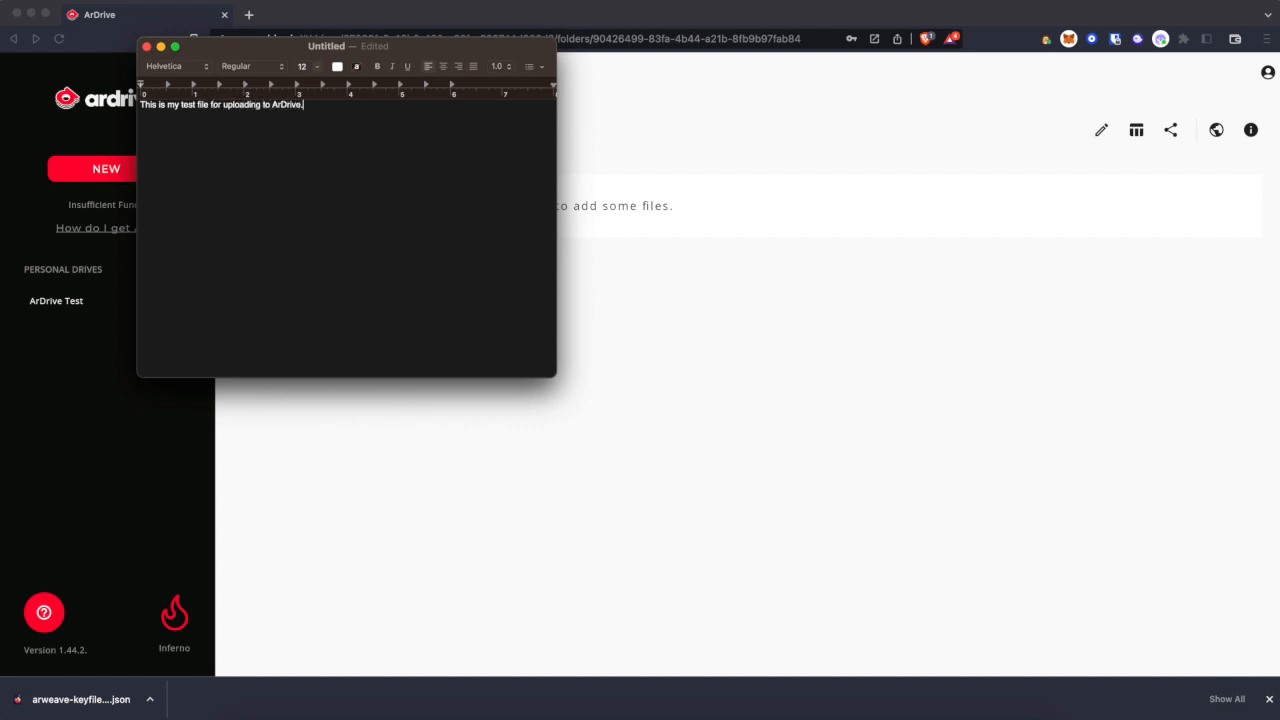
{"action": "type", "text": "Uploads under 100KB"}
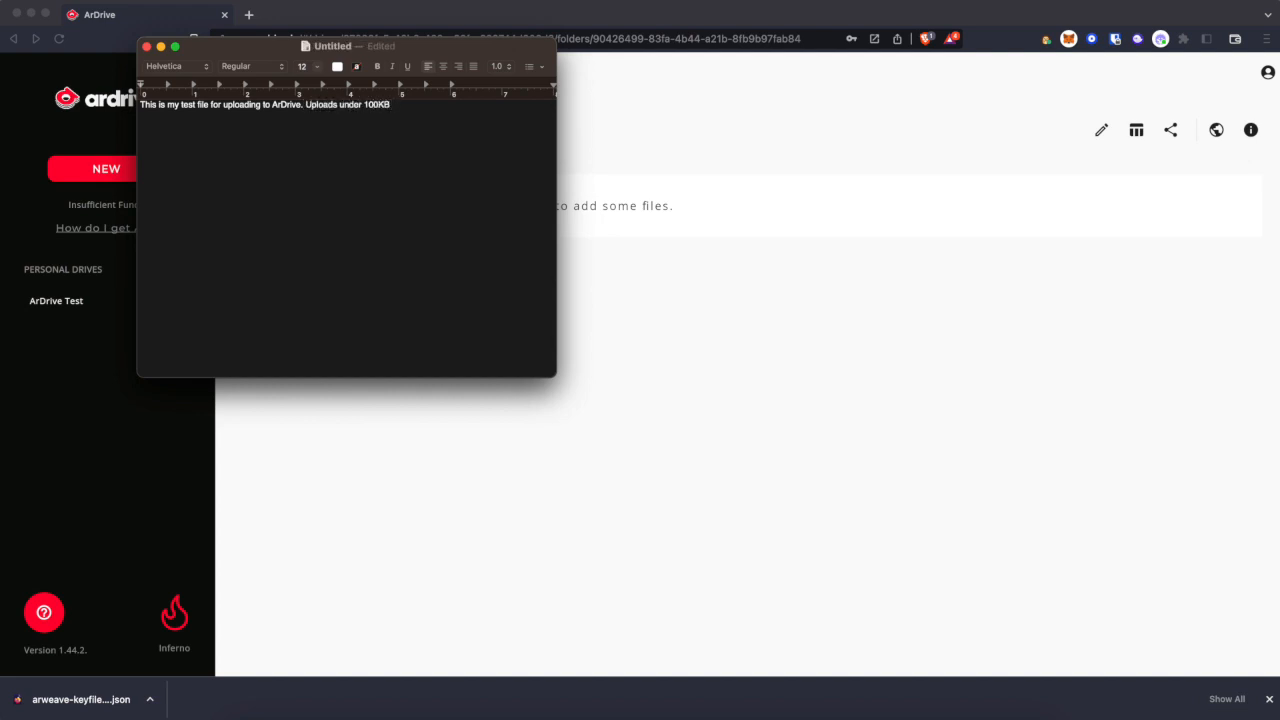
{"action": "type", "text": "are free."}
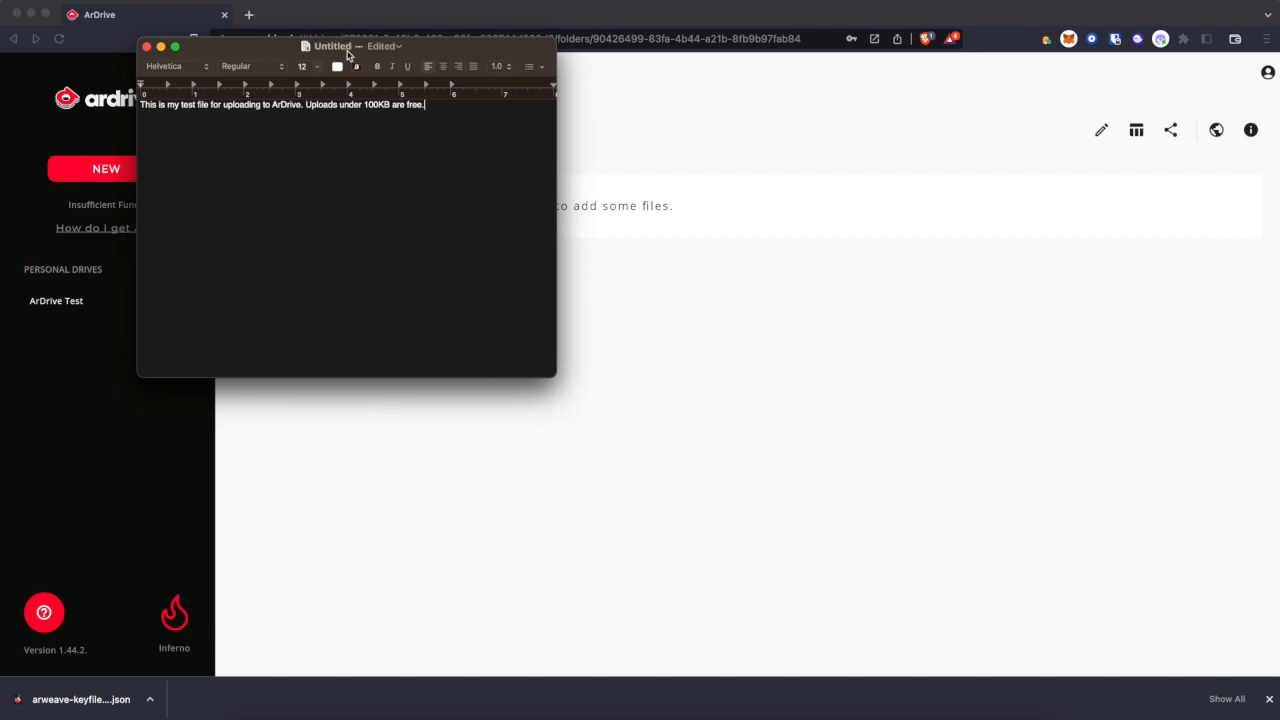
{"action": "key", "text": "cmd+s"}
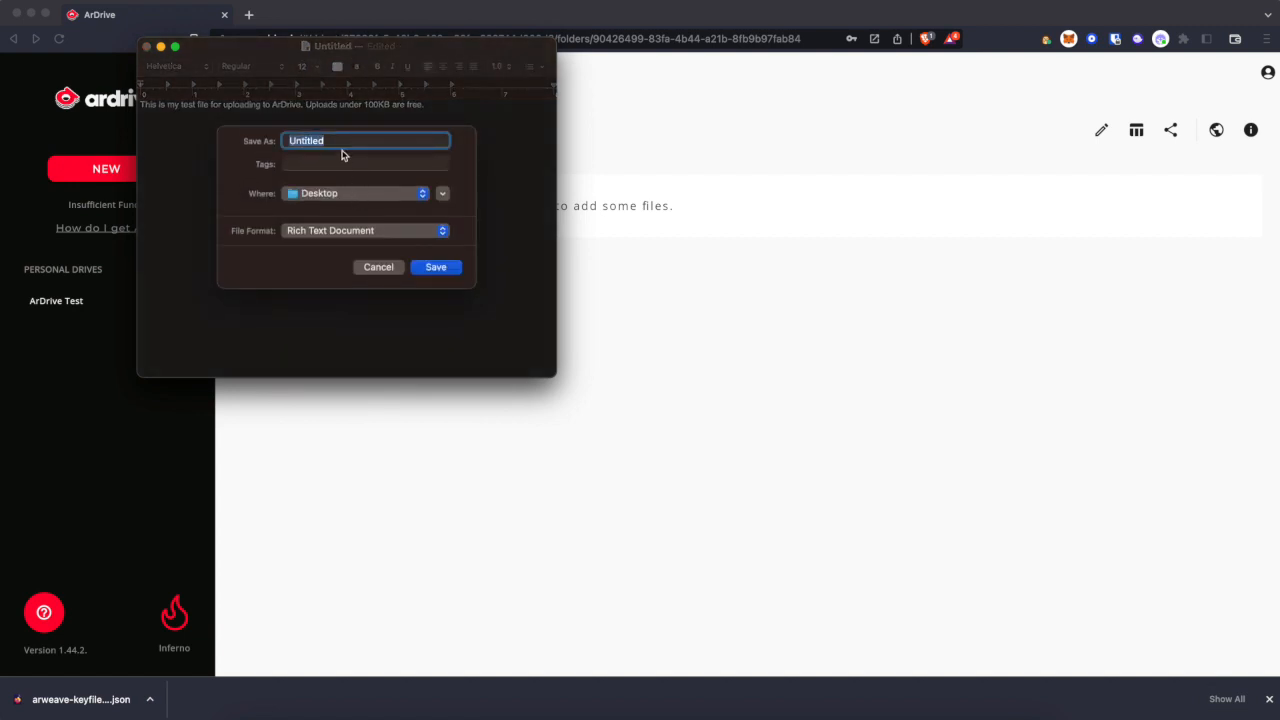
- Save the note to the Desktop as the rich text file 'ArDrive Test Text File'
{"action": "type", "text": "ArDrive Test"}
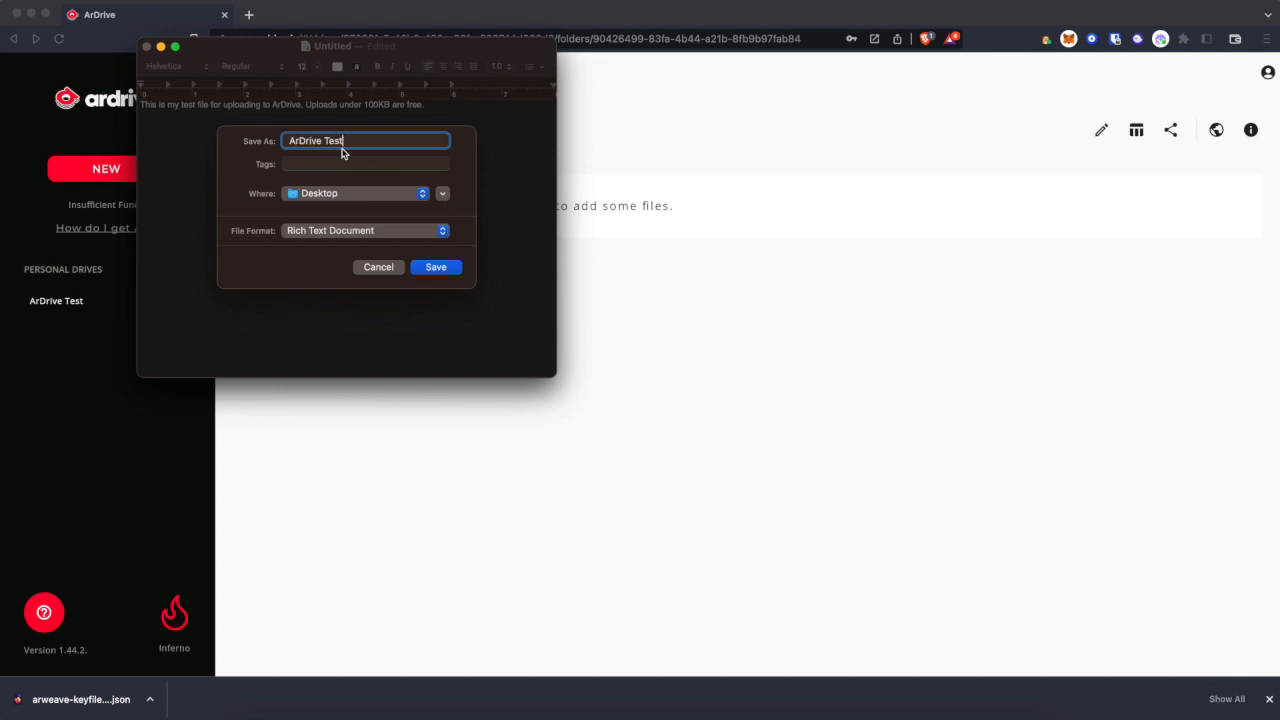
{"action": "type", "text": "HTM"}
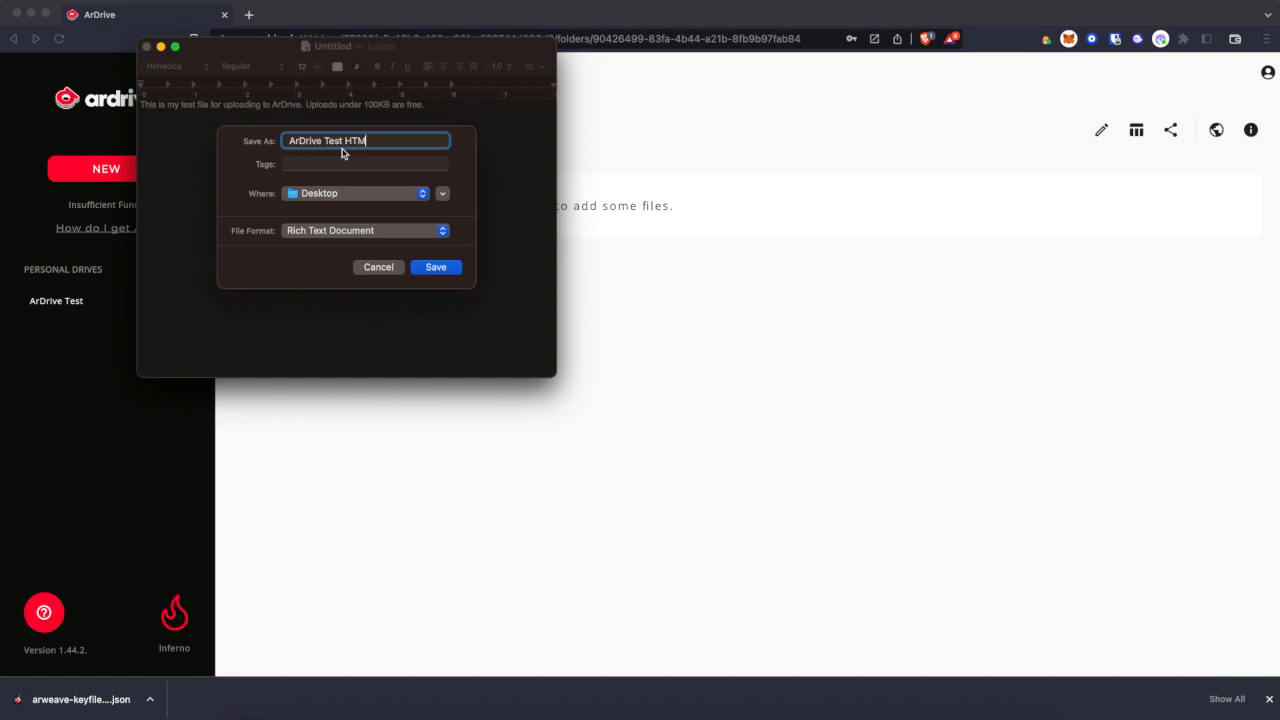
{"action": "type", "text": "Text File"}
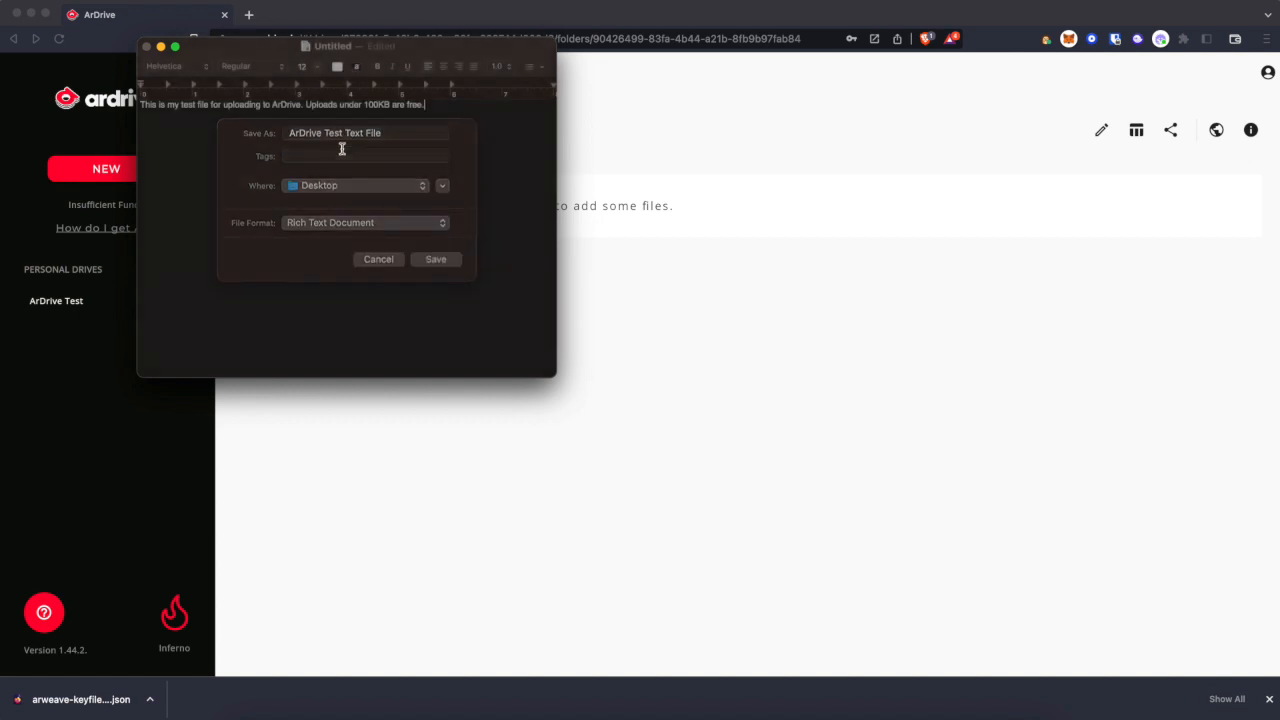
{"action": "left_click", "coordinate": [104, 168]}
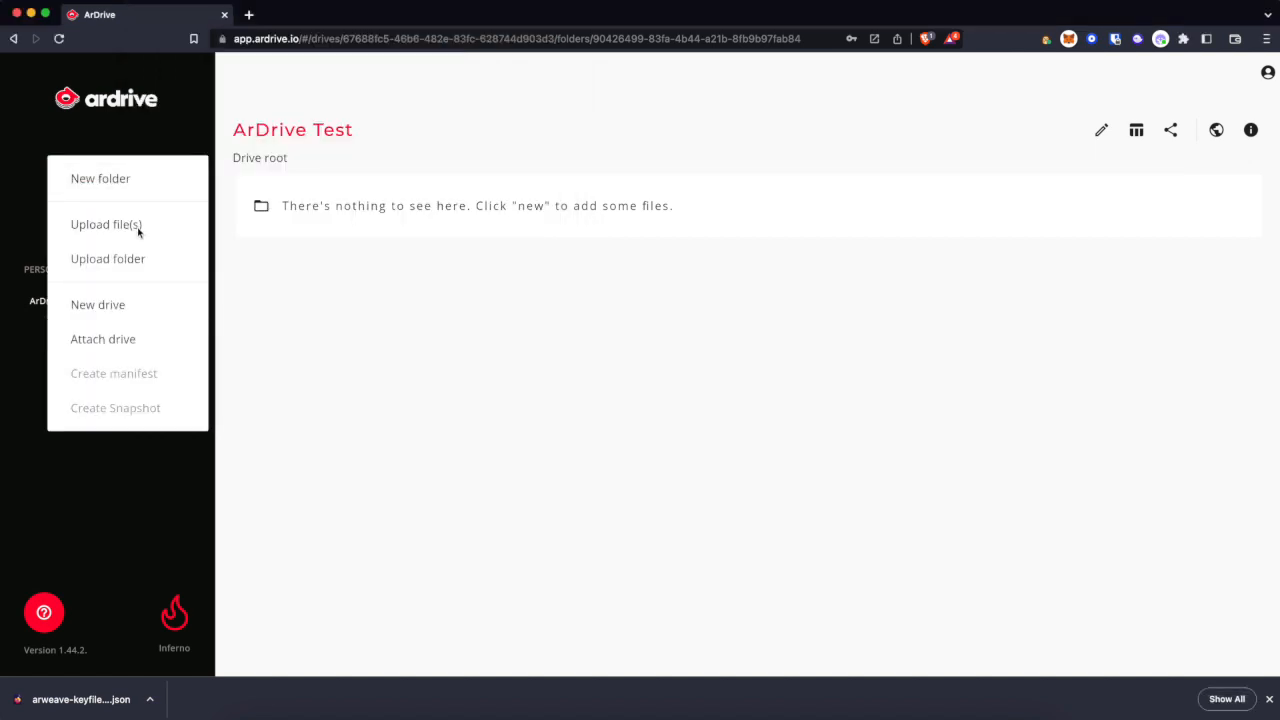
- Upload ArDrive Test Text File.rtf (439 B) publicly for free into the ArDrive Test drive root
{"action": "left_click", "coordinate": [106, 224]}
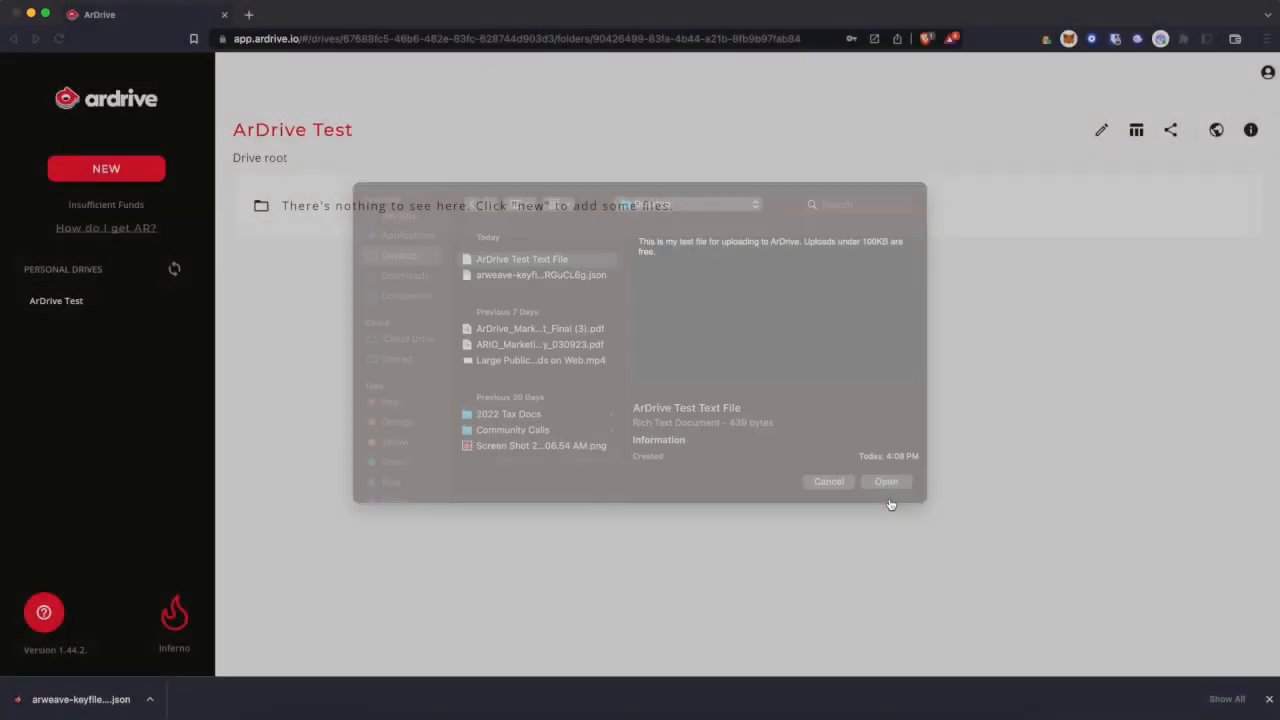
{"action": "left_click", "coordinate": [884, 480]}
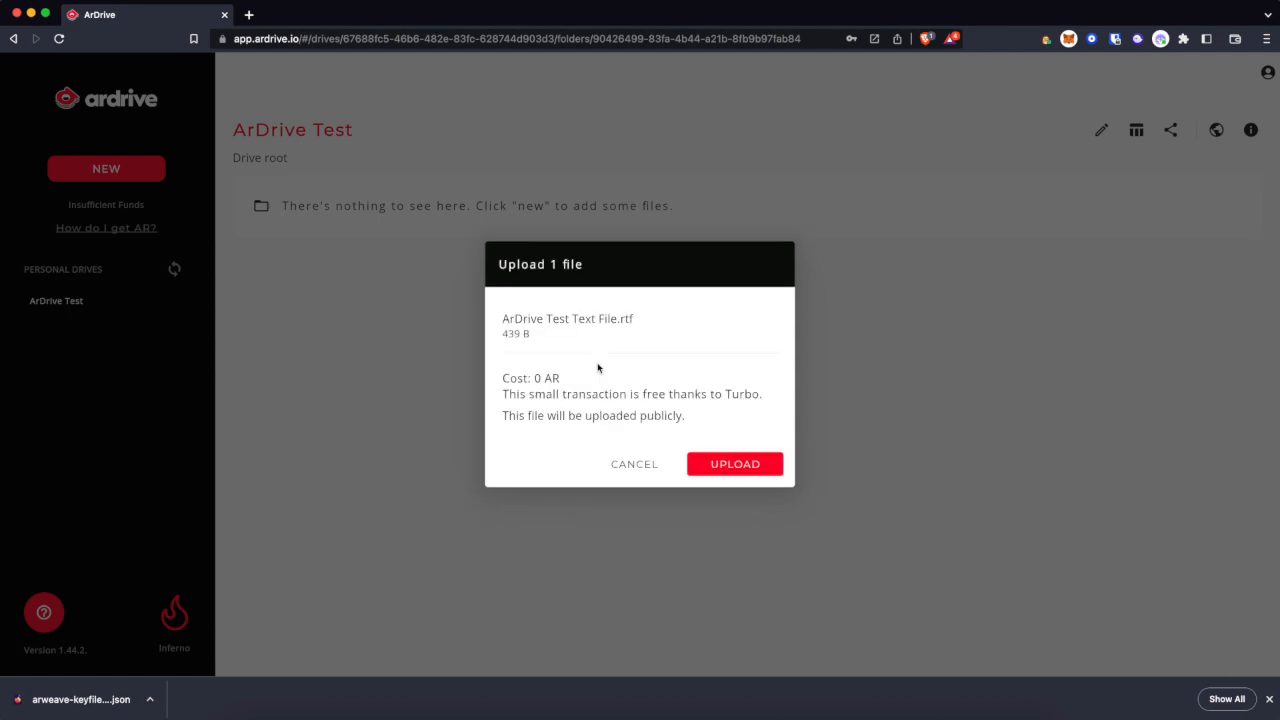
{"action": "mouse_move", "coordinate": [776, 430]}
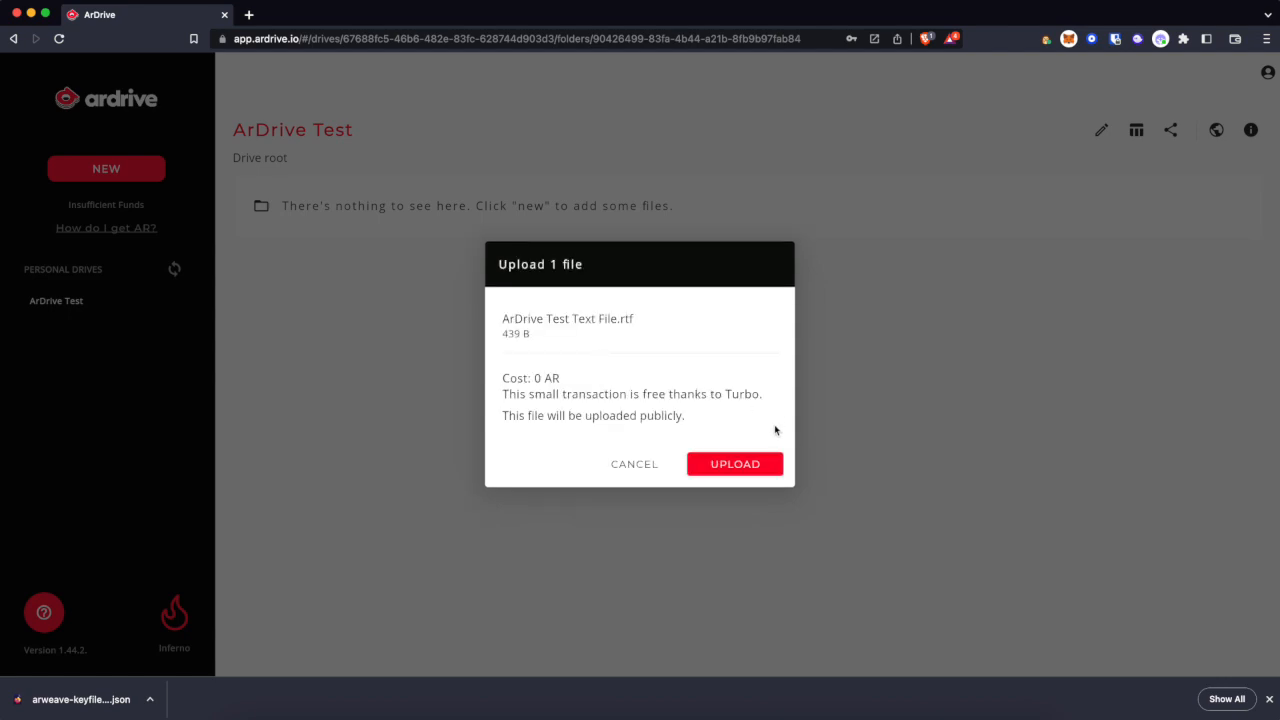
{"action": "left_click", "coordinate": [734, 464]}
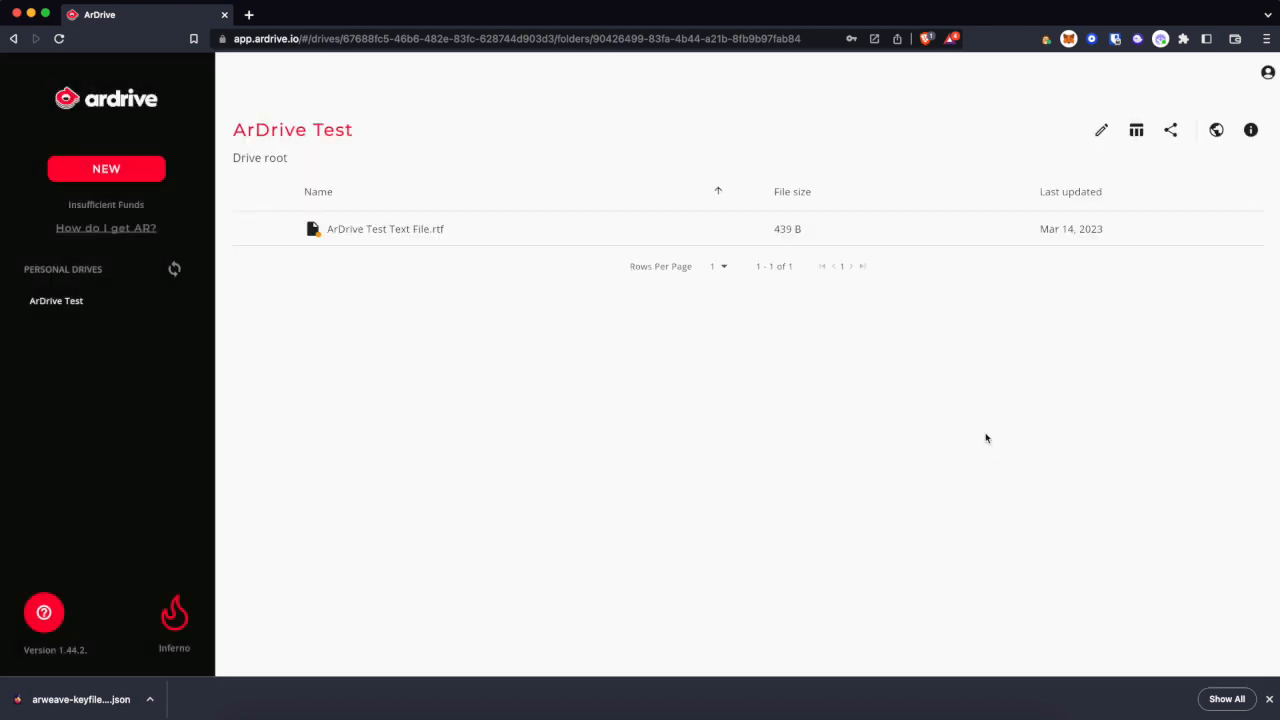
- Upload Screen Shot 2022-08-31 at 9.06.54 AM.png (25.31 KiB) into the drive root
{"action": "left_click", "coordinate": [384, 228]}
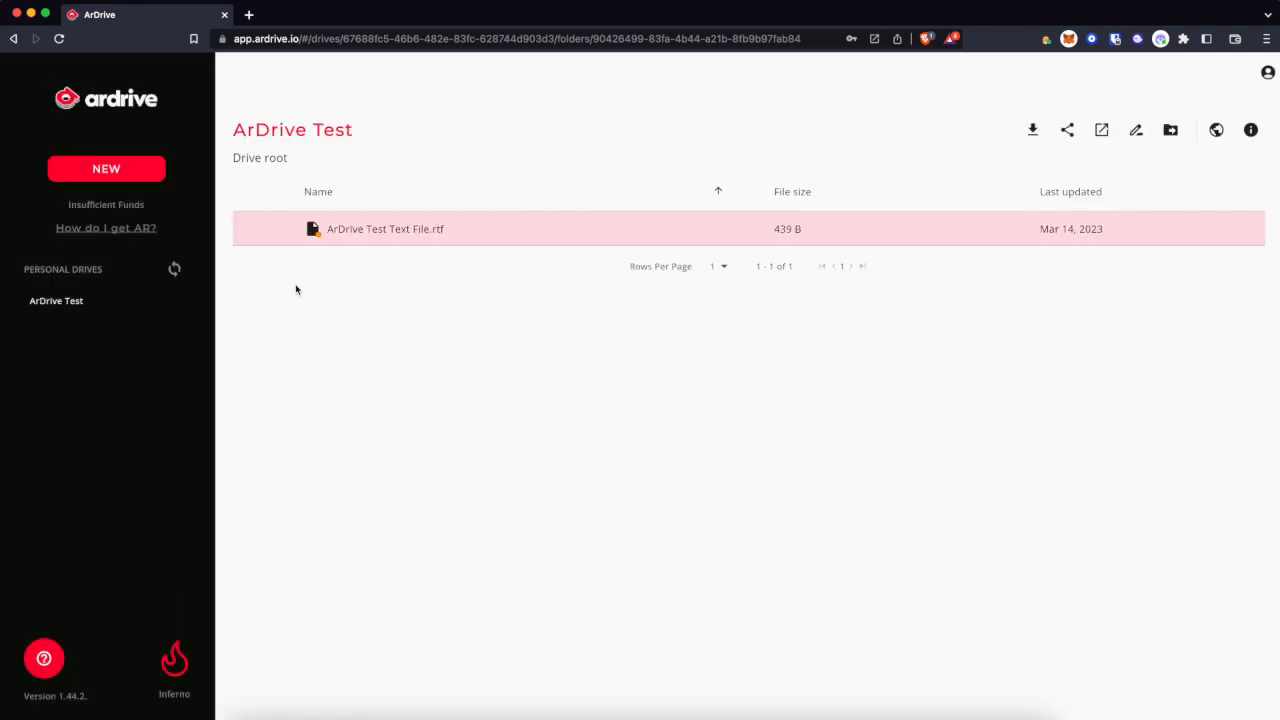
{"action": "left_click", "coordinate": [106, 168]}
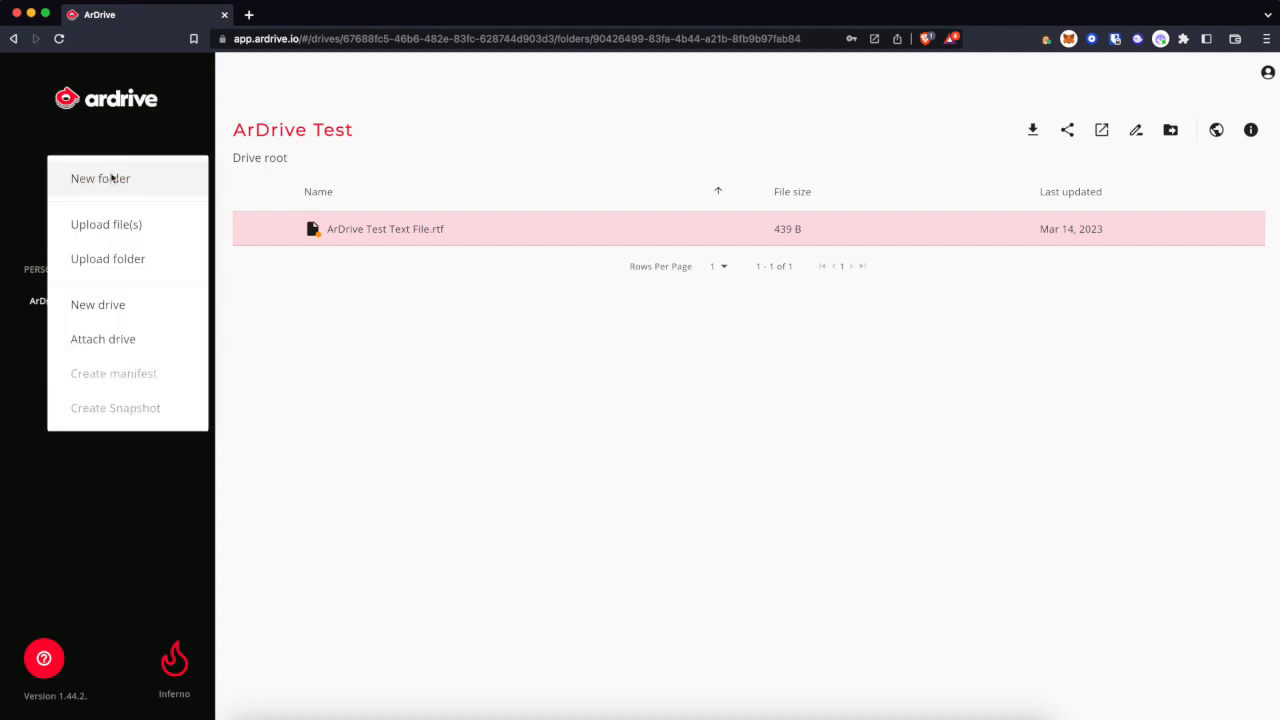
{"action": "mouse_move", "coordinate": [106, 224]}
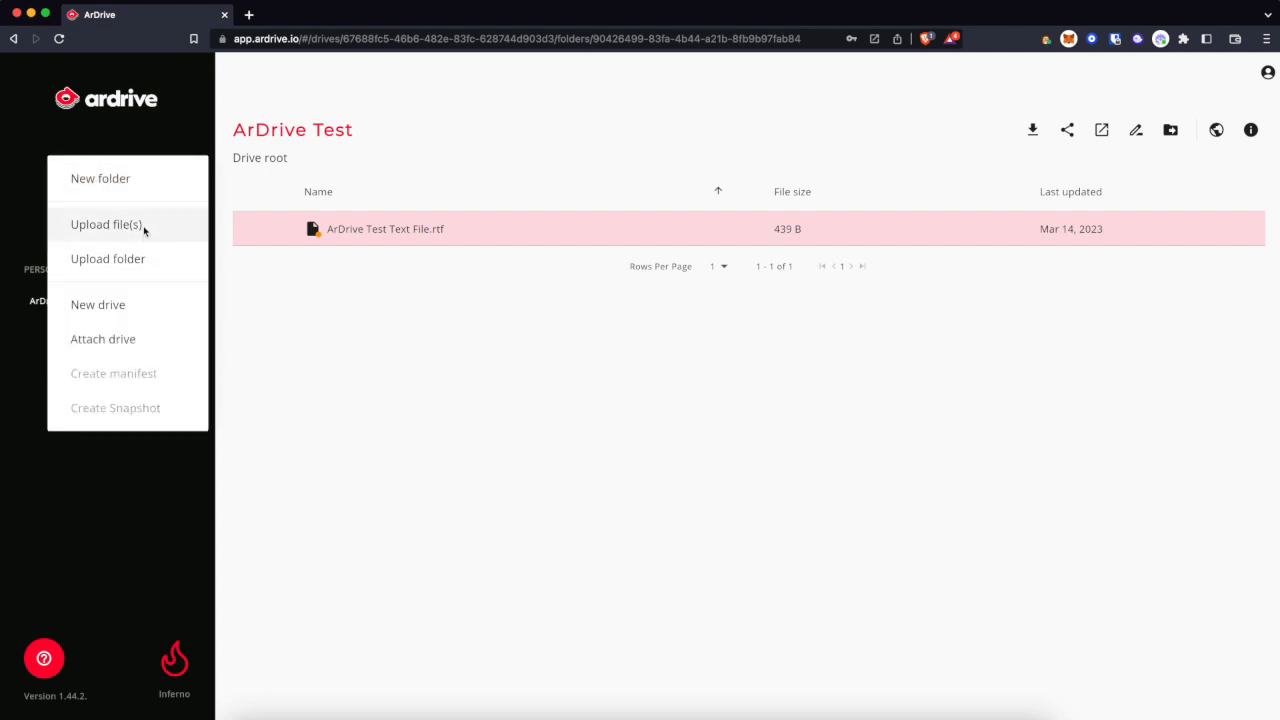
{"action": "left_click", "coordinate": [106, 224]}
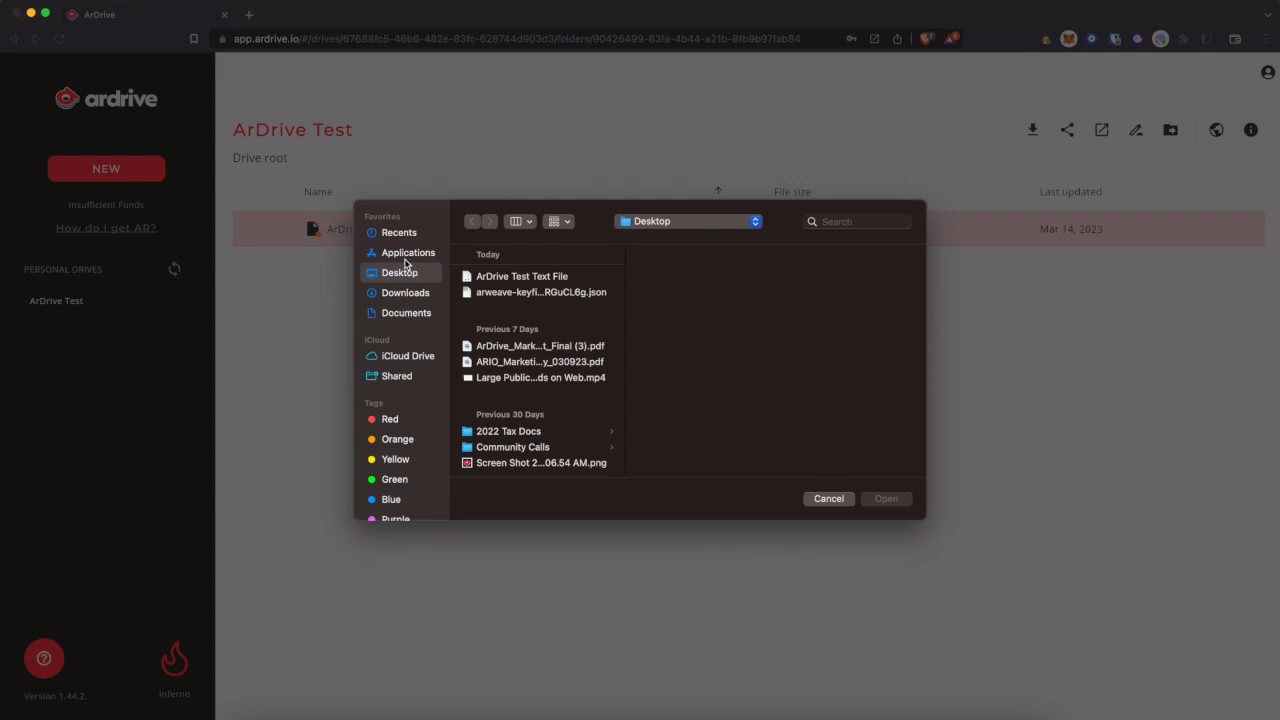
{"action": "scroll", "scroll_direction": "down", "scroll_amount": 3}
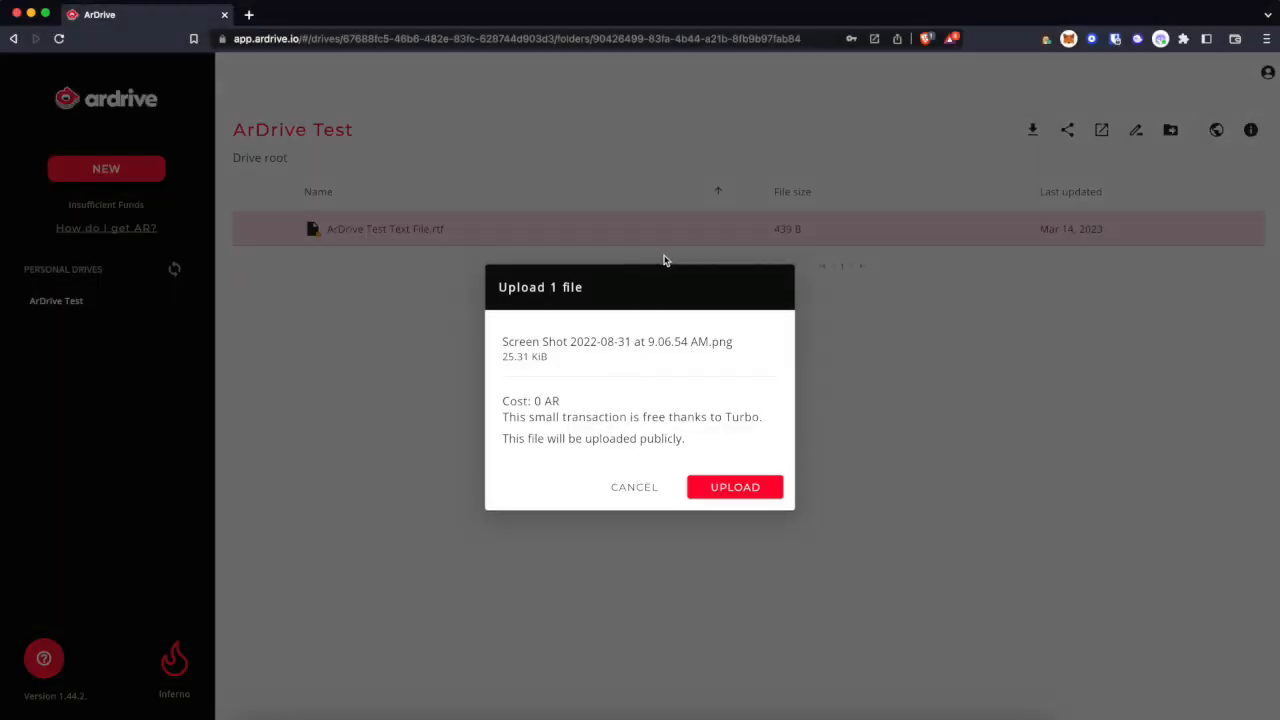
{"action": "mouse_move", "coordinate": [736, 488]}
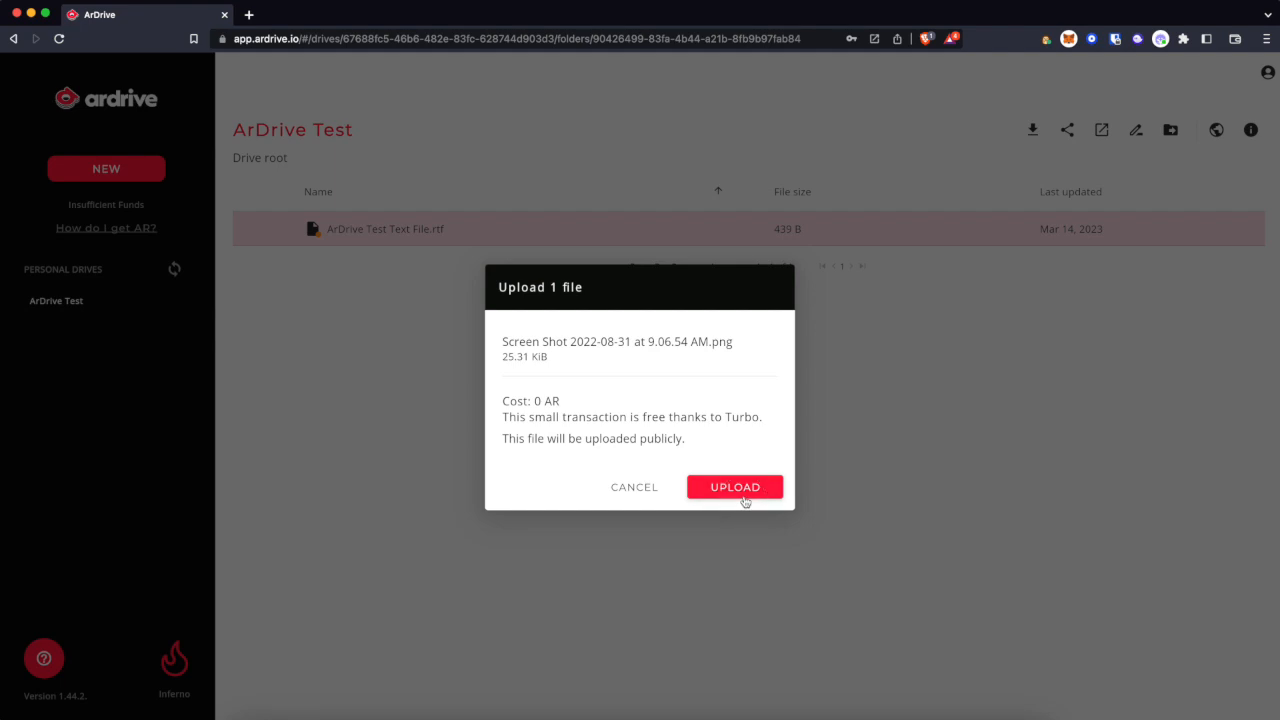
{"action": "left_click", "coordinate": [734, 488]}
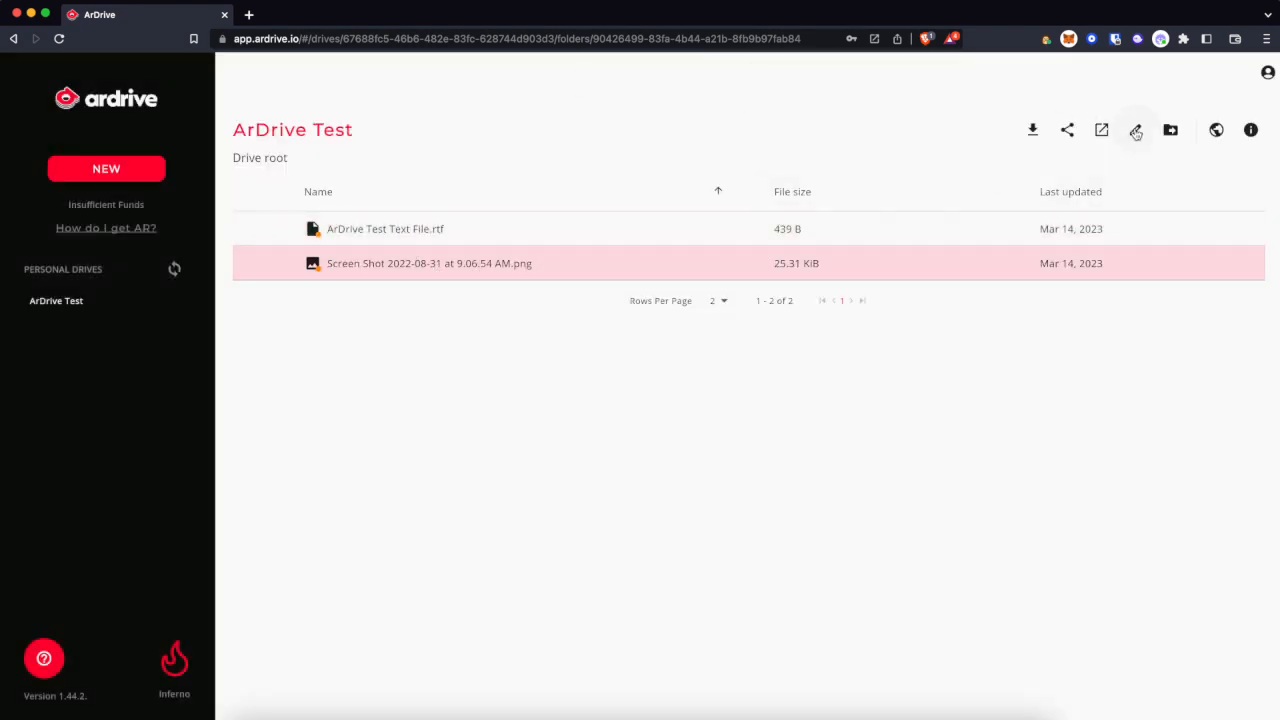
- Rename the uploaded screenshot to ArDriveLogo.png
{"action": "left_click", "coordinate": [1136, 130]}
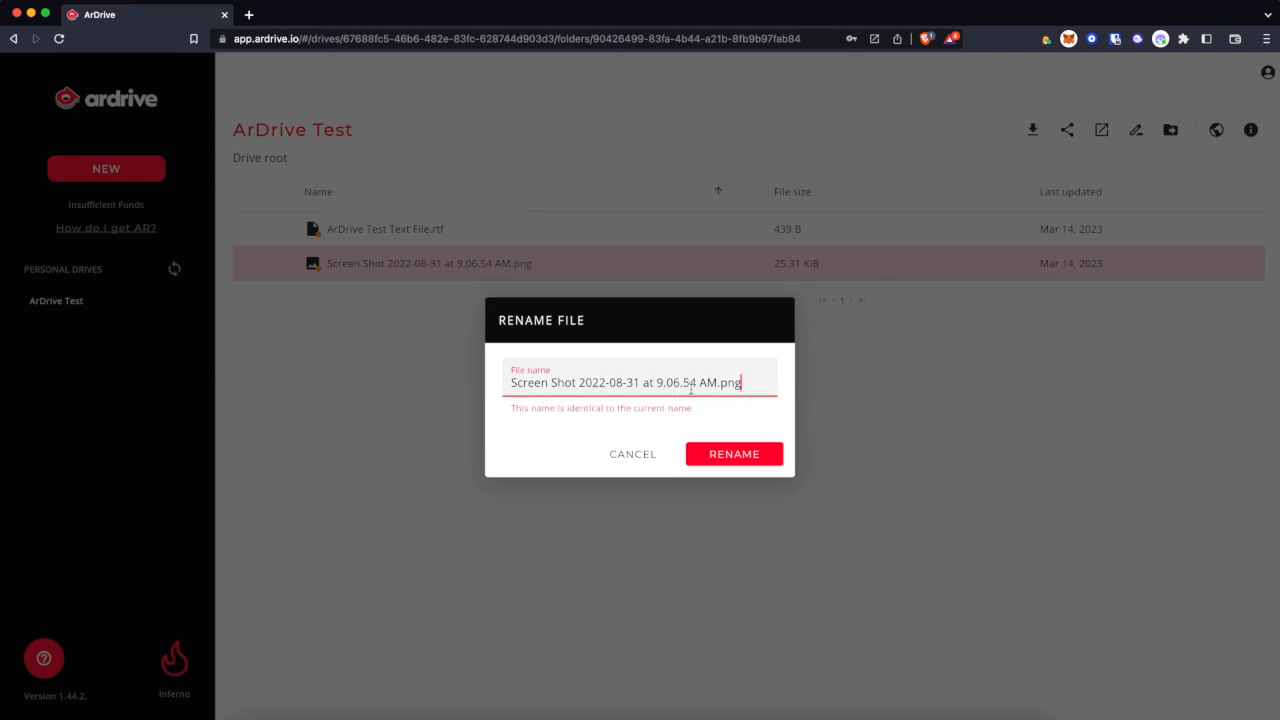
{"action": "type", "text": "ArD.png"}
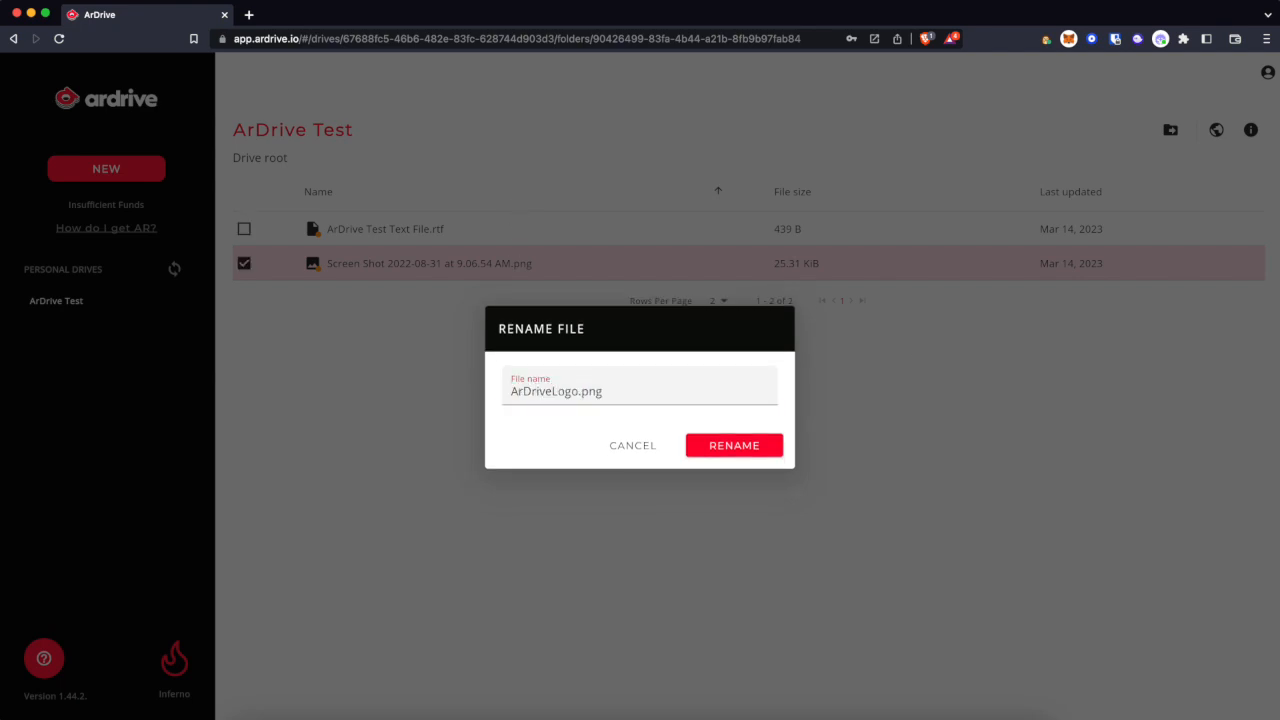
{"action": "left_click", "coordinate": [734, 444]}
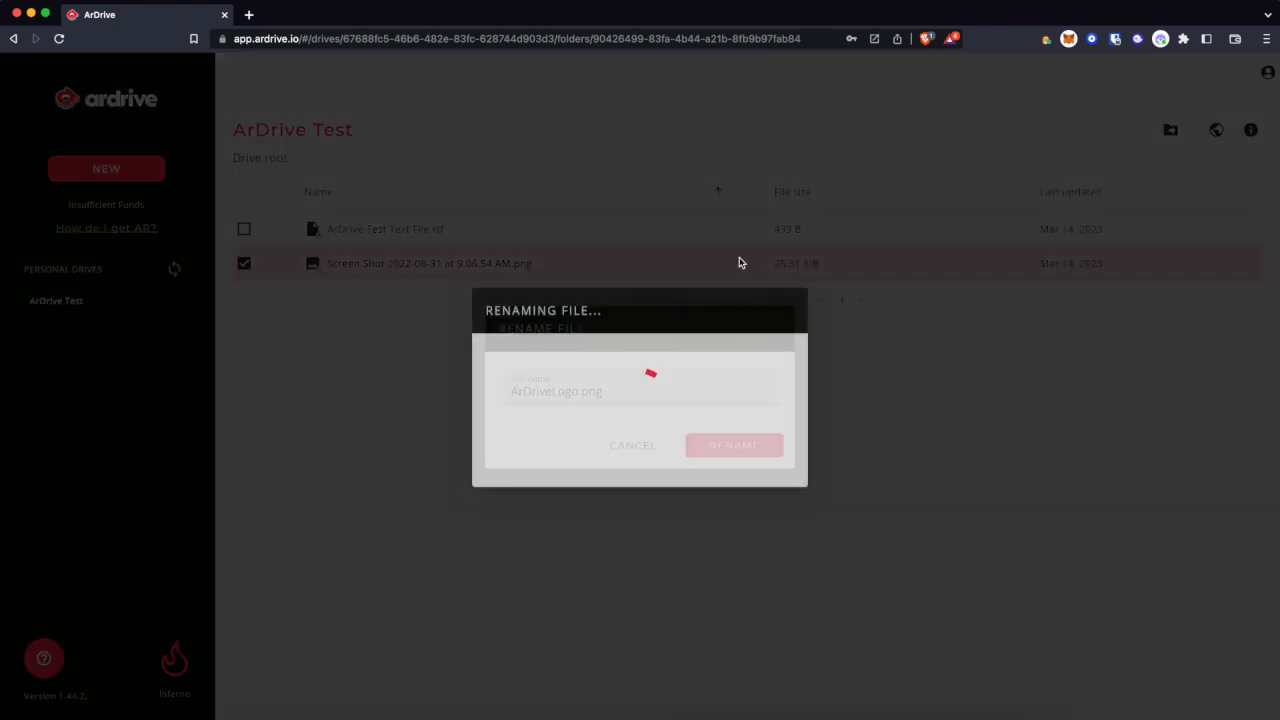
{"action": "left_click", "coordinate": [734, 444]}
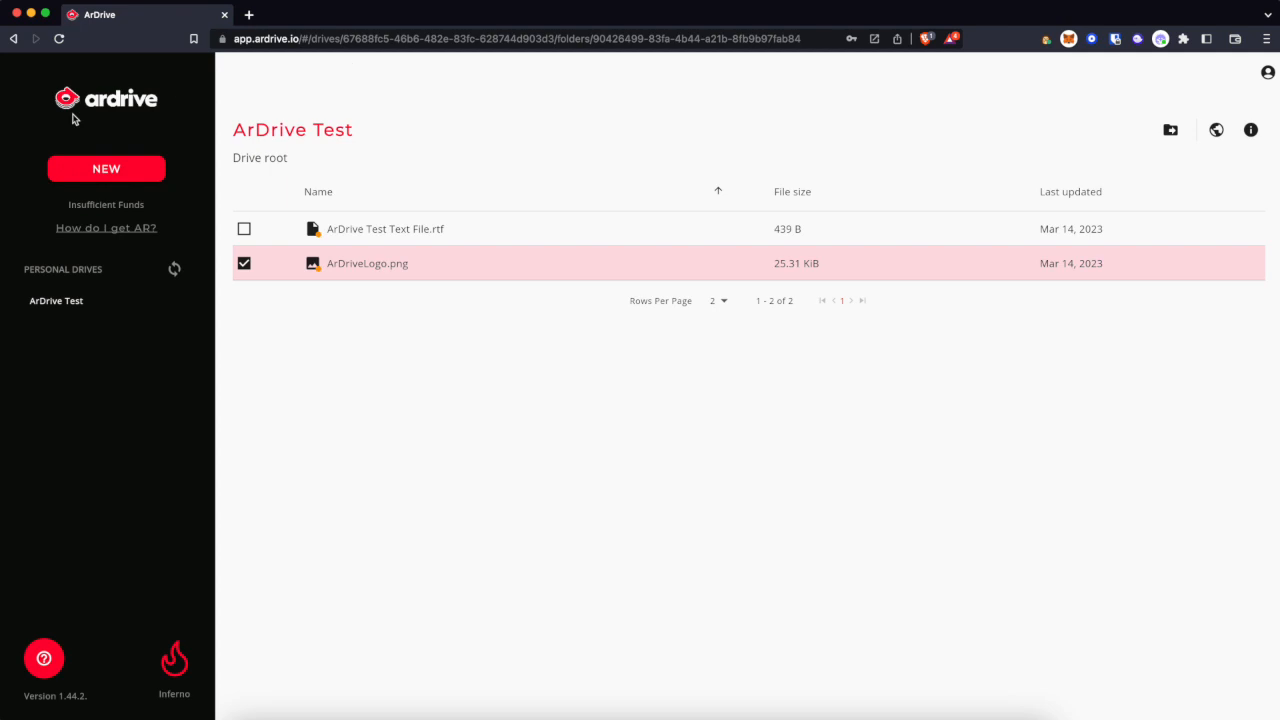
{"action": "left_click", "coordinate": [106, 168]}
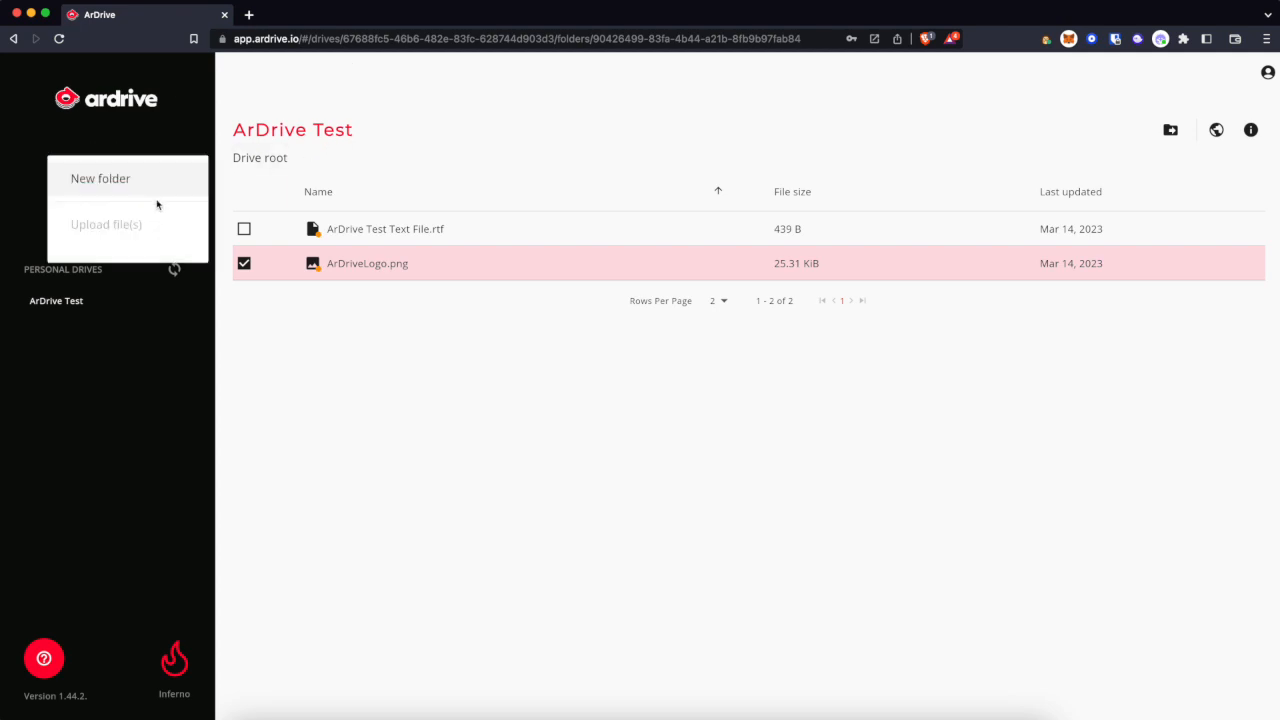
- Upload the 17.60 KiB crypto dog JPEG publicly as the drive's third file
{"action": "left_click", "coordinate": [106, 224]}
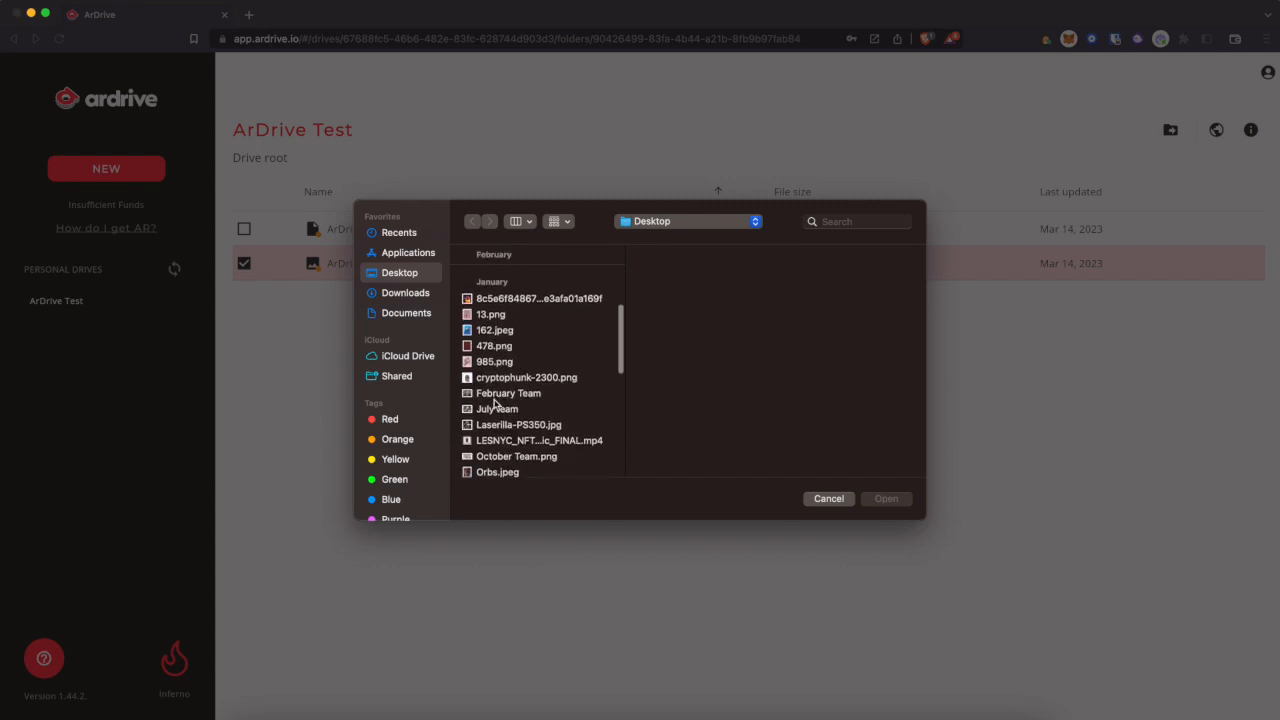
{"action": "left_click", "coordinate": [540, 298]}
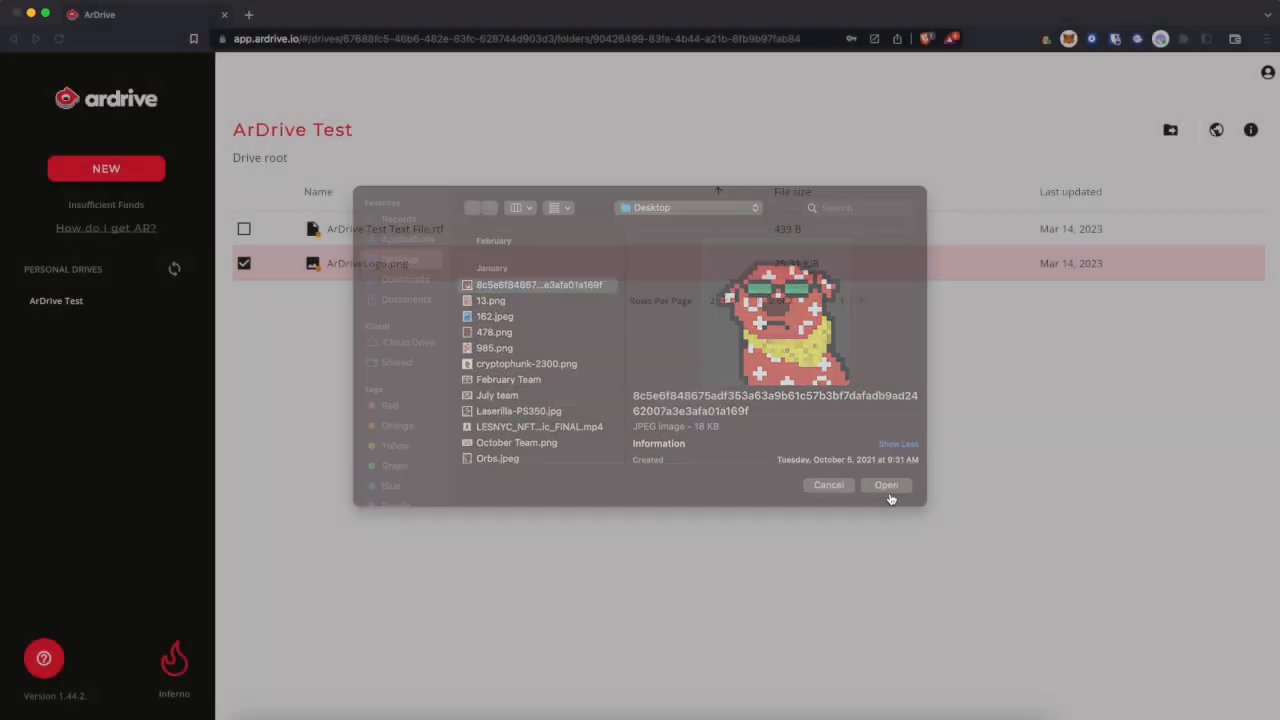
{"action": "left_click", "coordinate": [884, 486]}
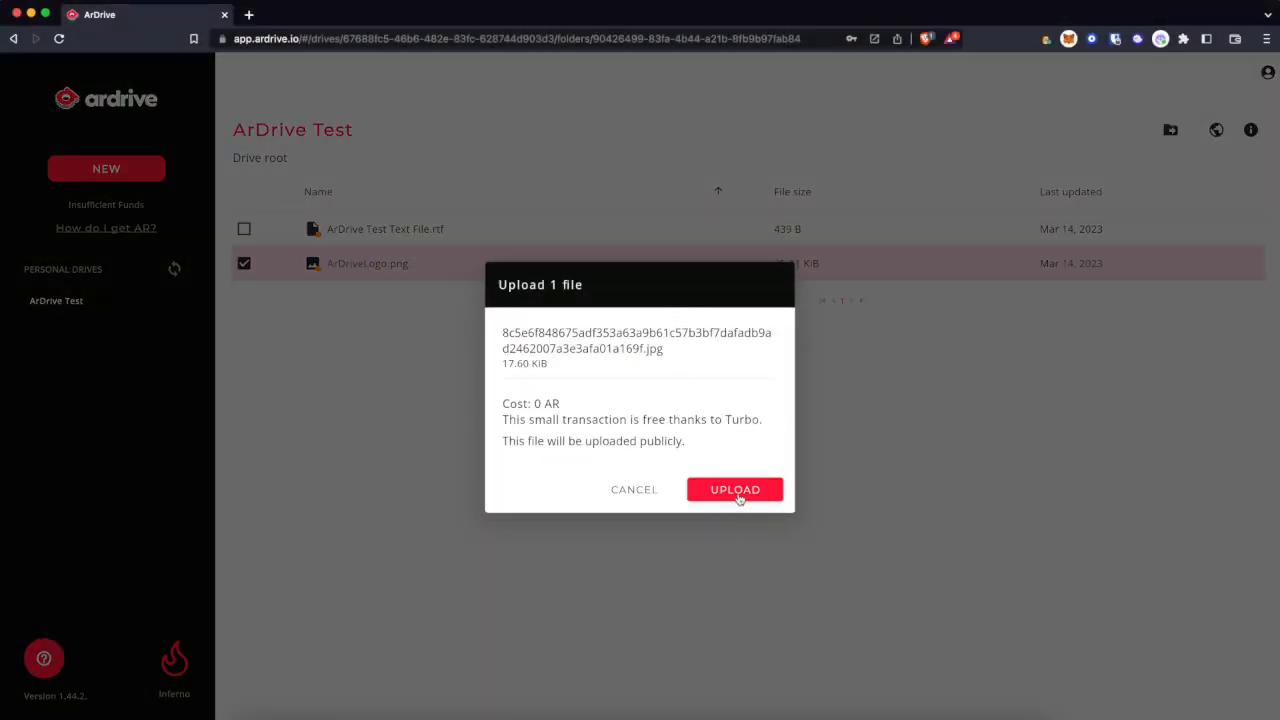
{"action": "left_click", "coordinate": [736, 488]}
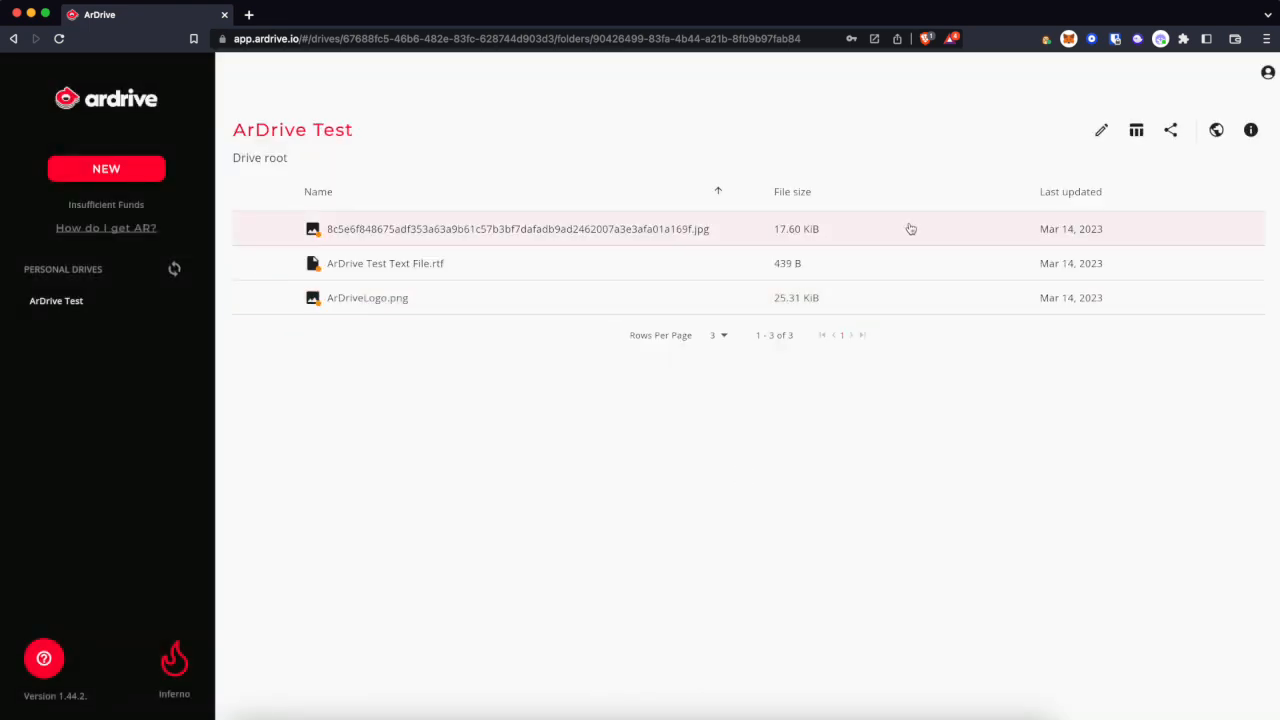
- Rename the hexadecimal-named JPG to almostgreatCryptoDog.jpg
{"action": "left_click", "coordinate": [516, 228]}
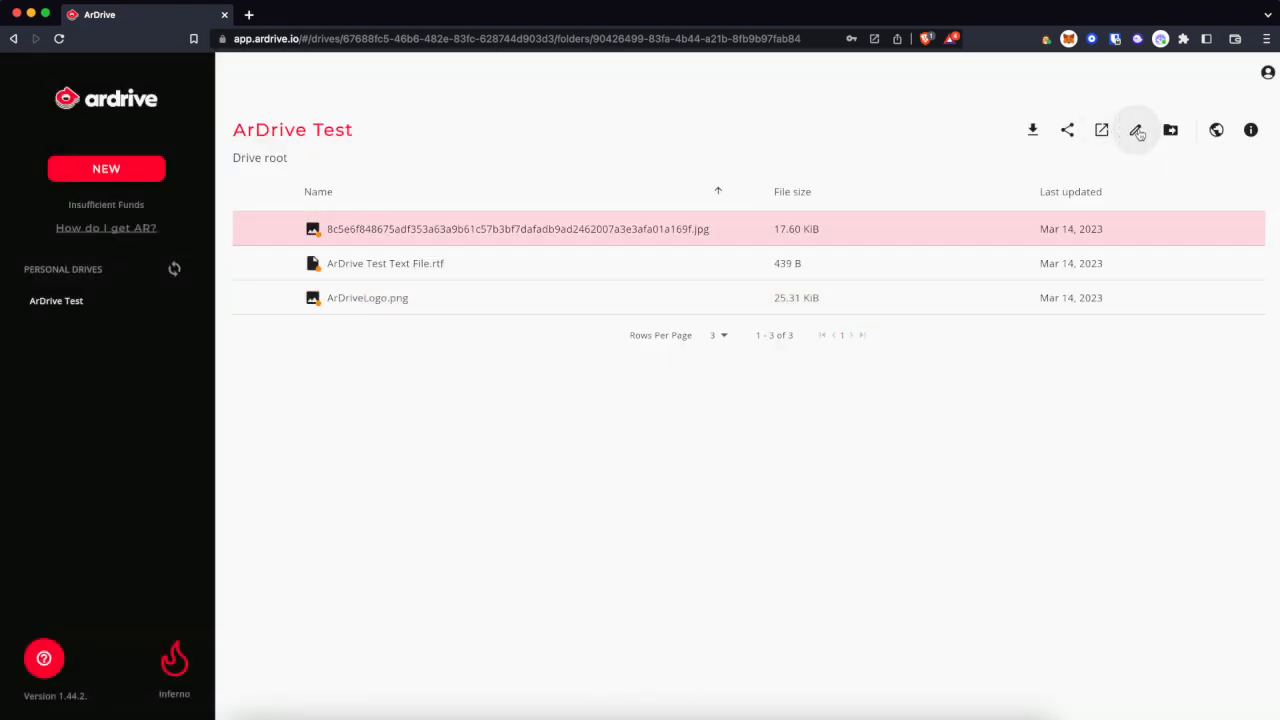
{"action": "left_click", "coordinate": [1136, 130]}
{"action": "type", "text": "A.jpg"}
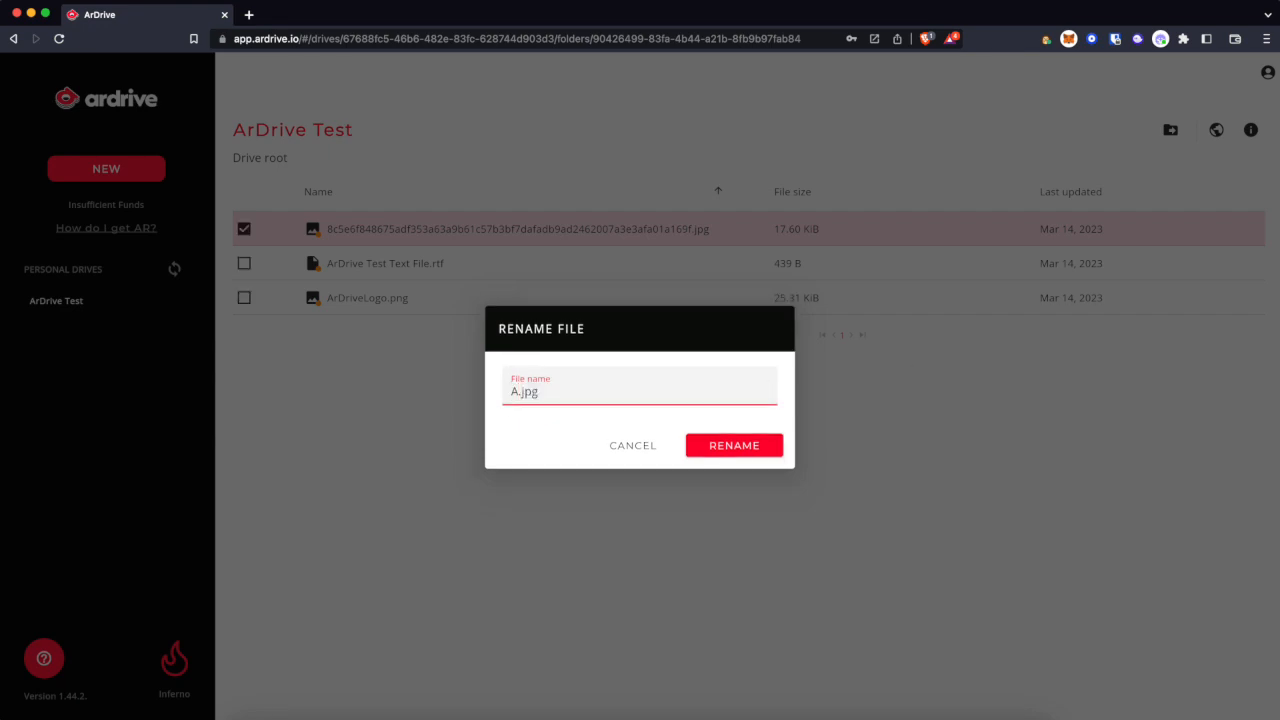
{"action": "type", "text": "almostgreat.jpg"}
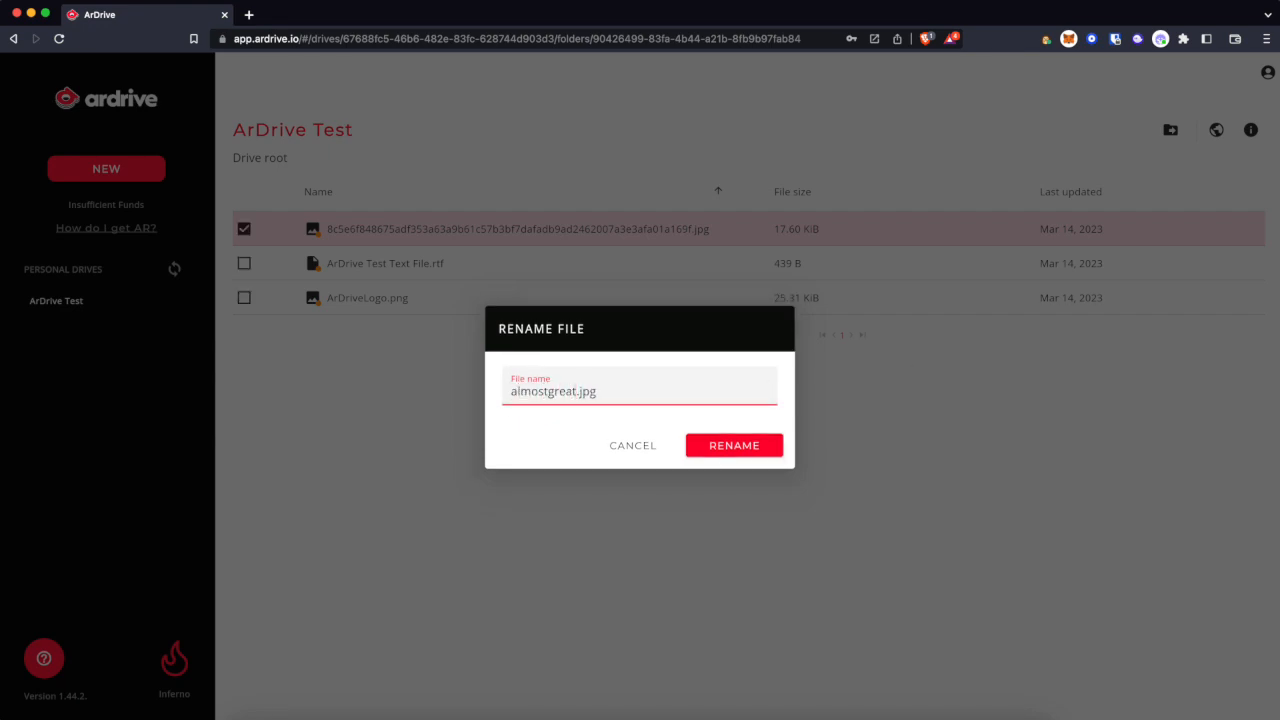
{"action": "type", "text": "CryptoDog"}
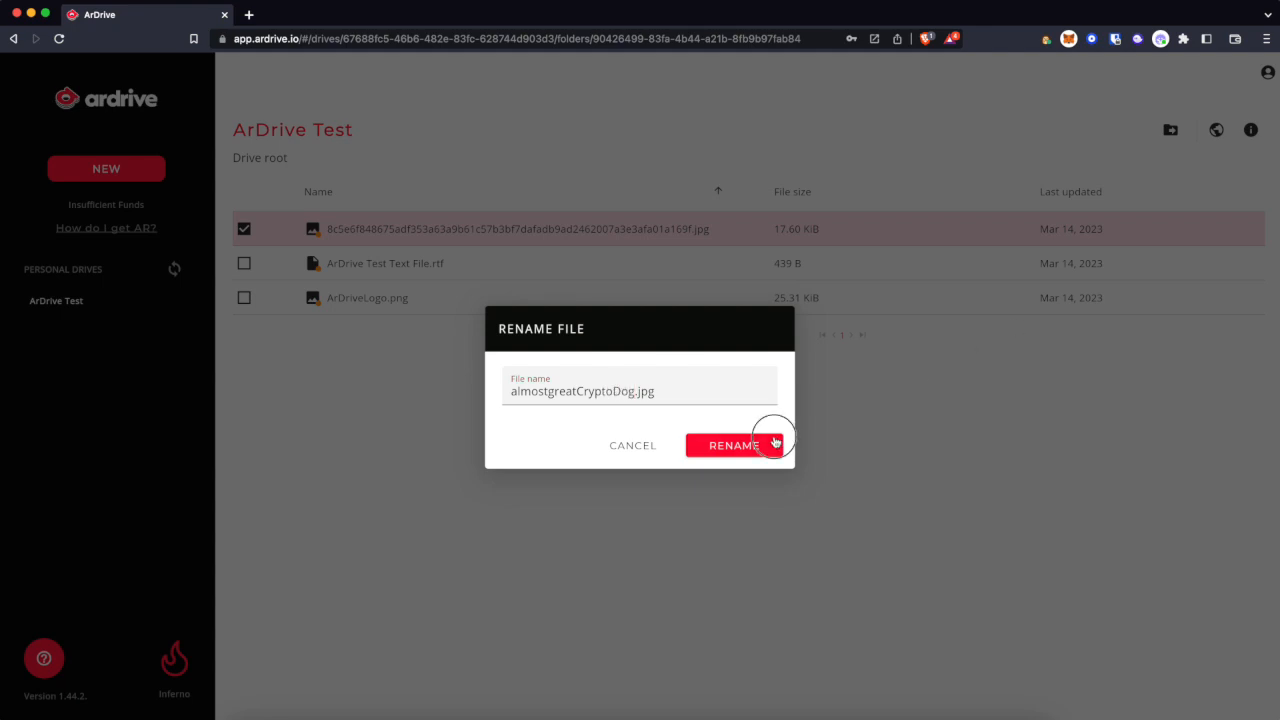
{"action": "left_click", "coordinate": [734, 444]}
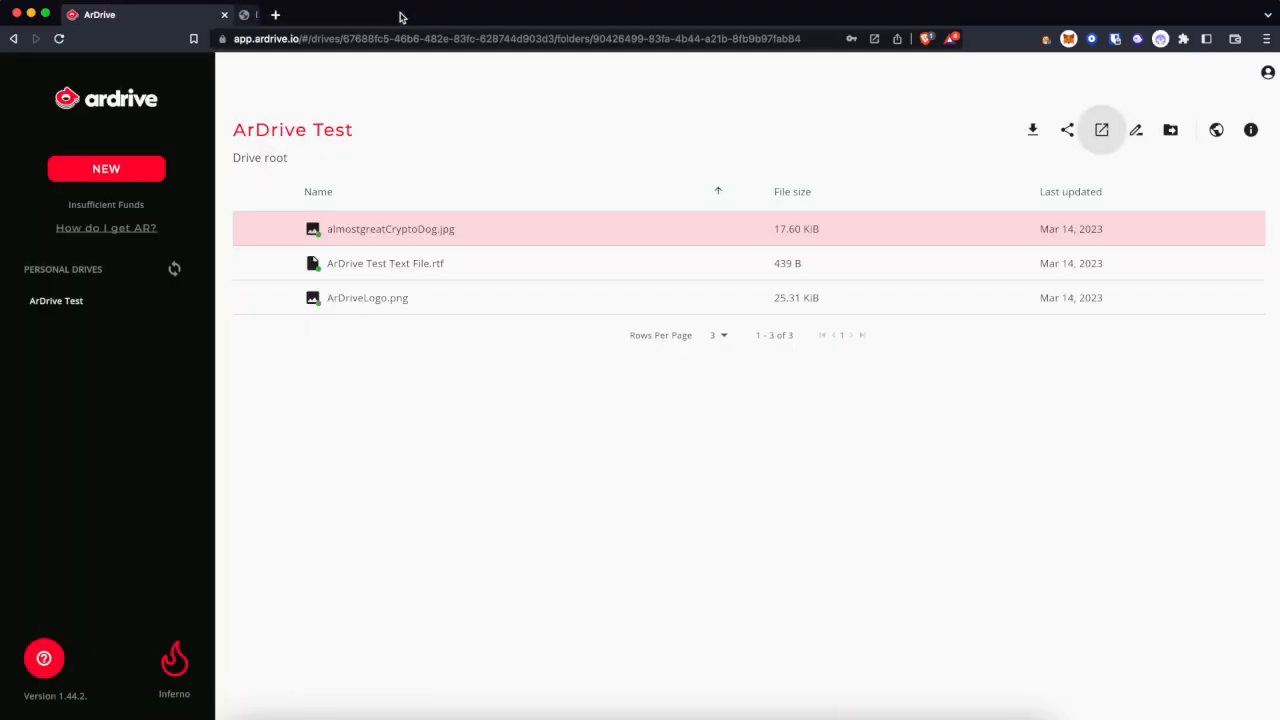
- View 'ArDrive Test Text File.rtf' on the permaweb, triggering a save prompt to the Desktop
{"action": "left_click", "coordinate": [384, 264]}
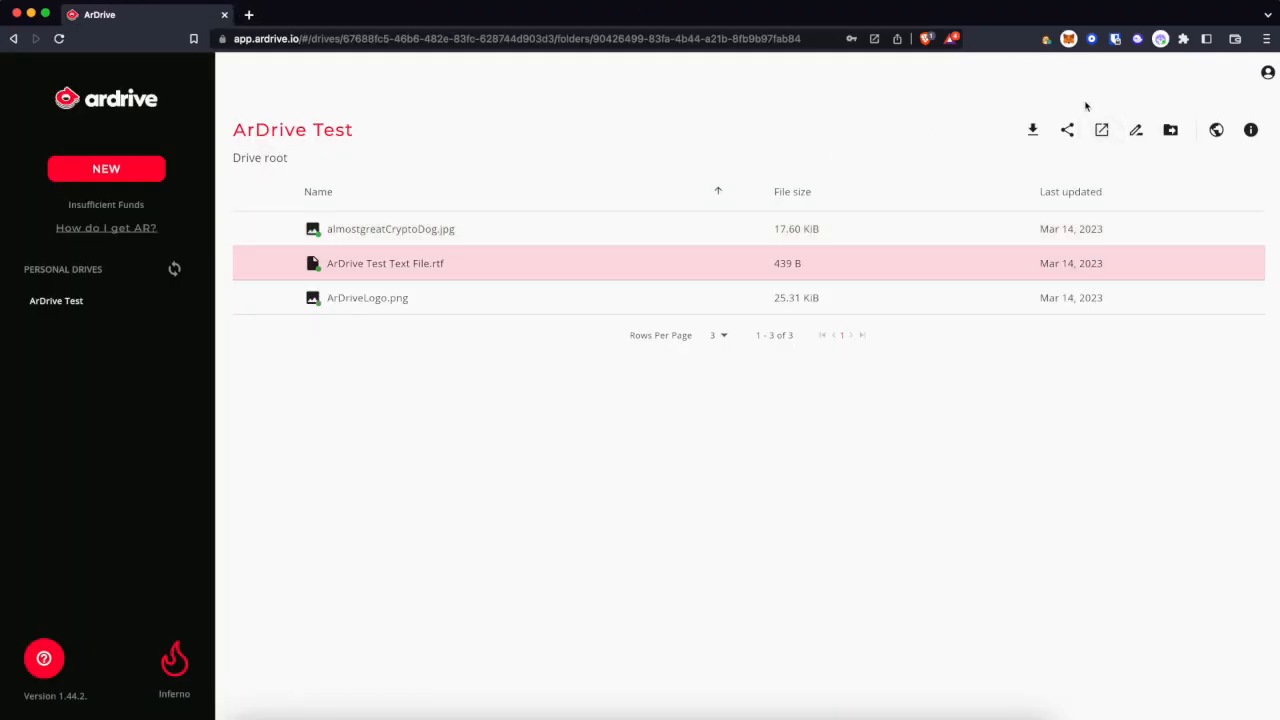
{"action": "left_click", "coordinate": [1032, 130]}
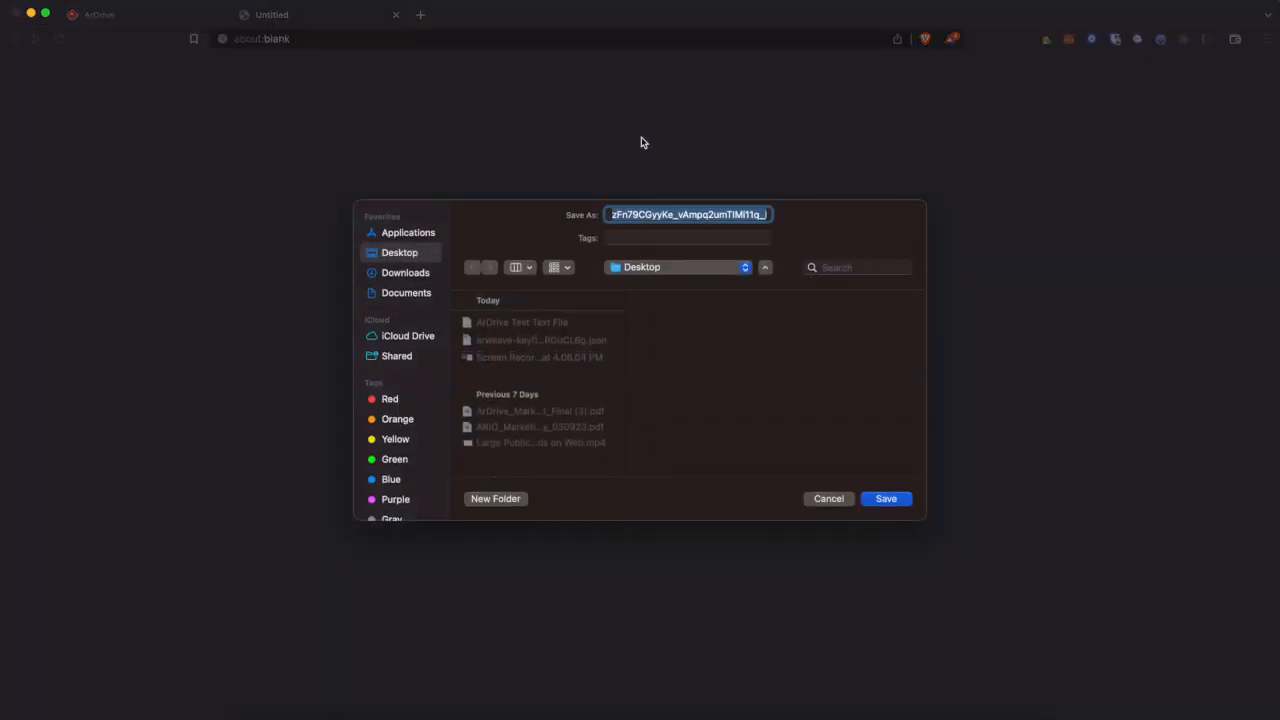